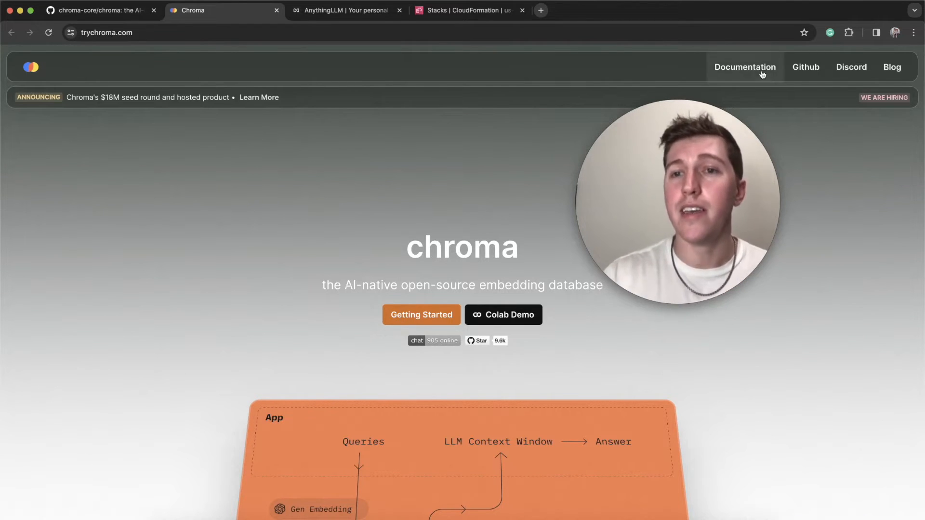
Reach the Chroma deployment guide and read Step 1 and Step 2 for AWS
left_click(744, 68)
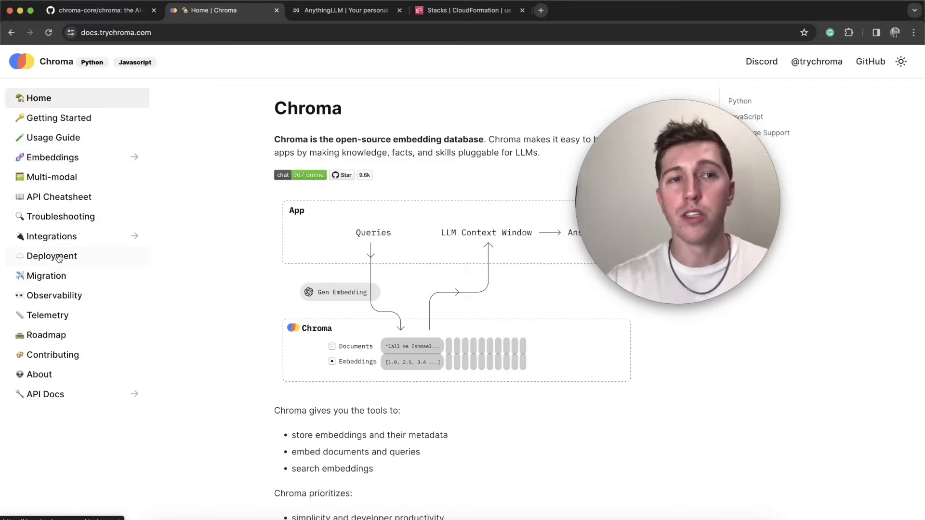
left_click(52, 257)
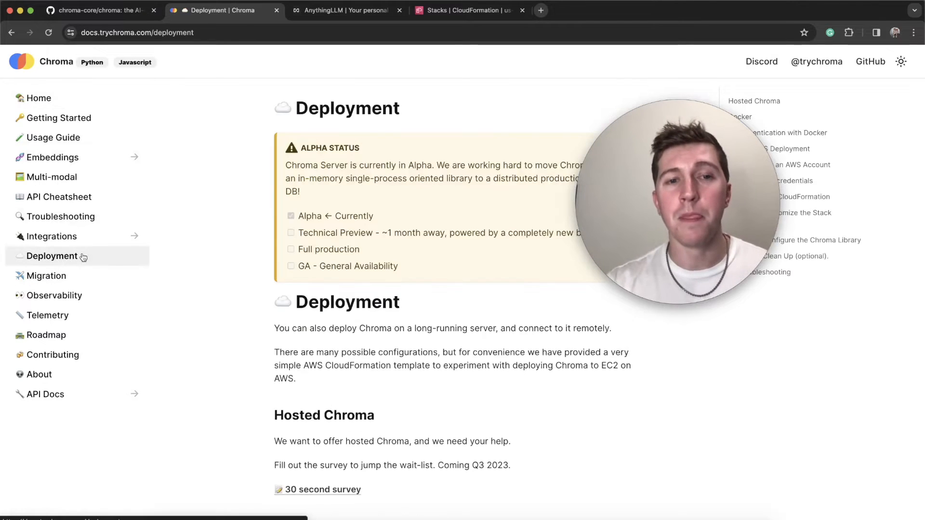
scroll("down", 3)
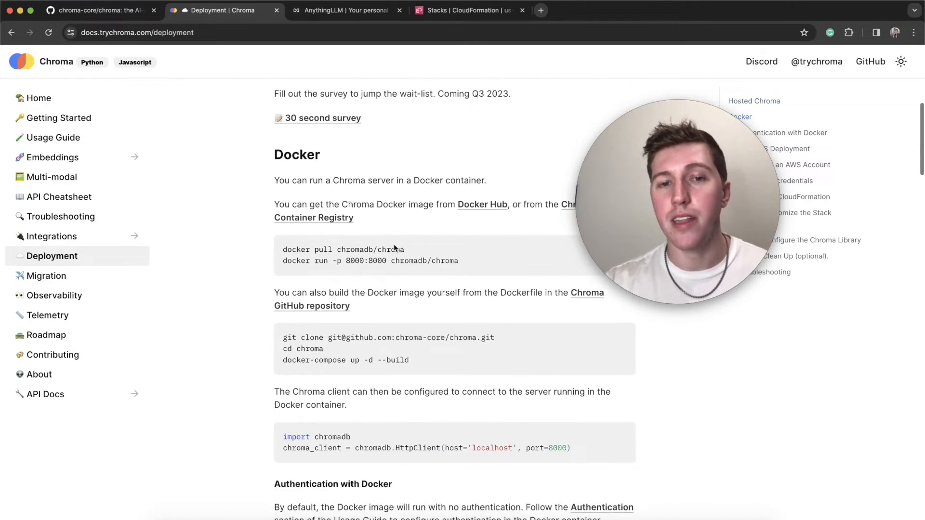
scroll("down", 3)
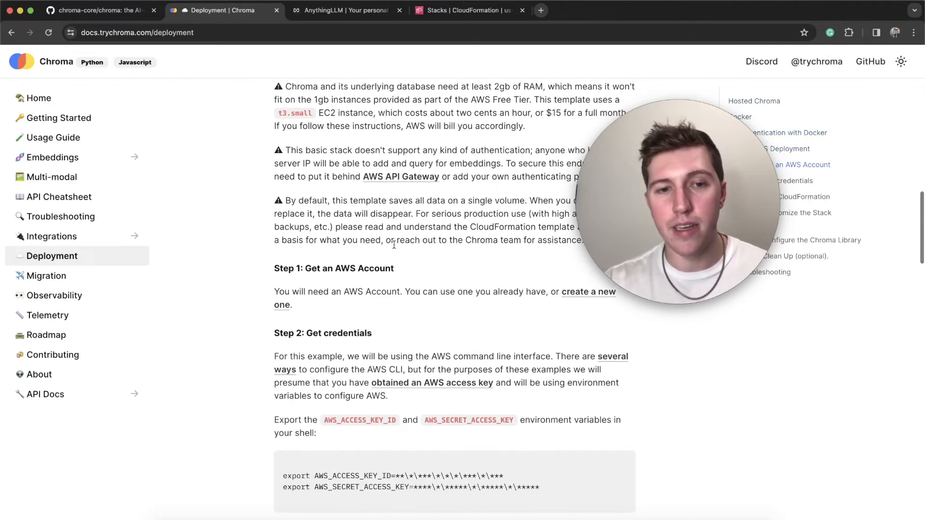
scroll("down", 3)
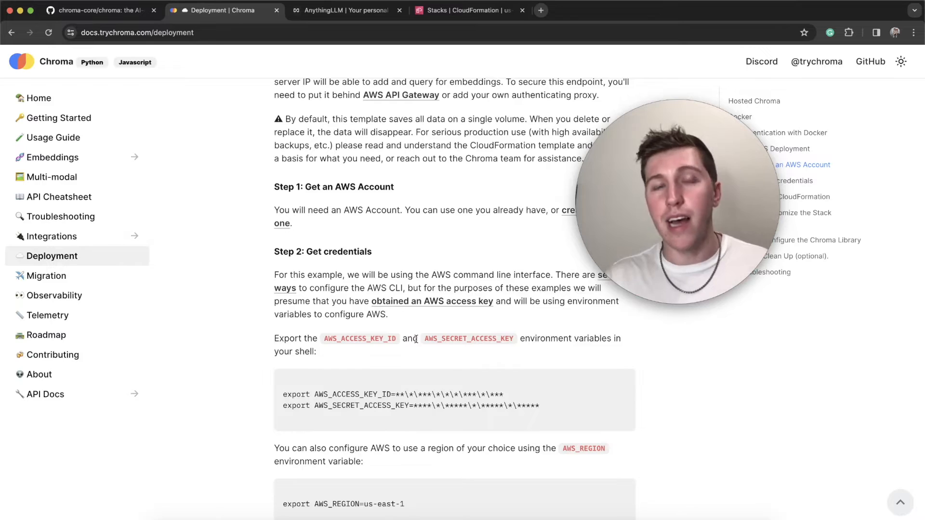
scroll("down", 3)
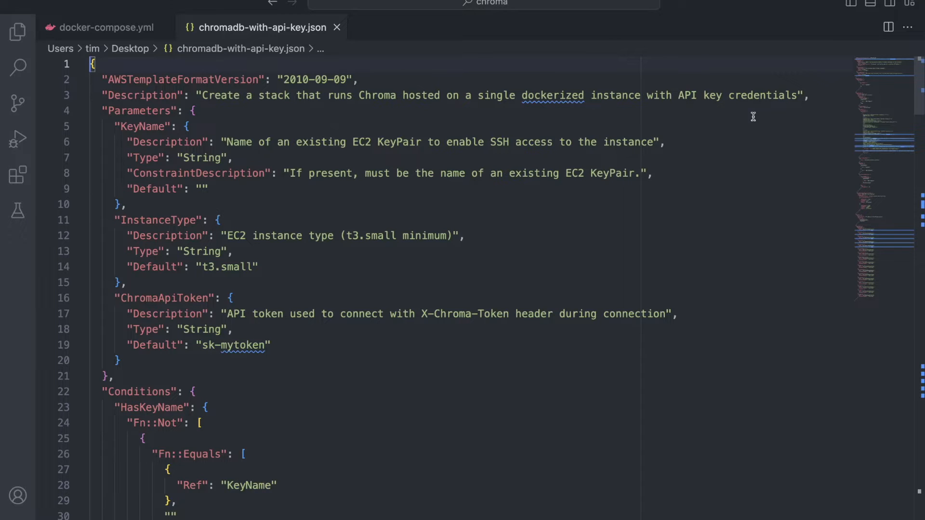
mouse_move(462, 200)
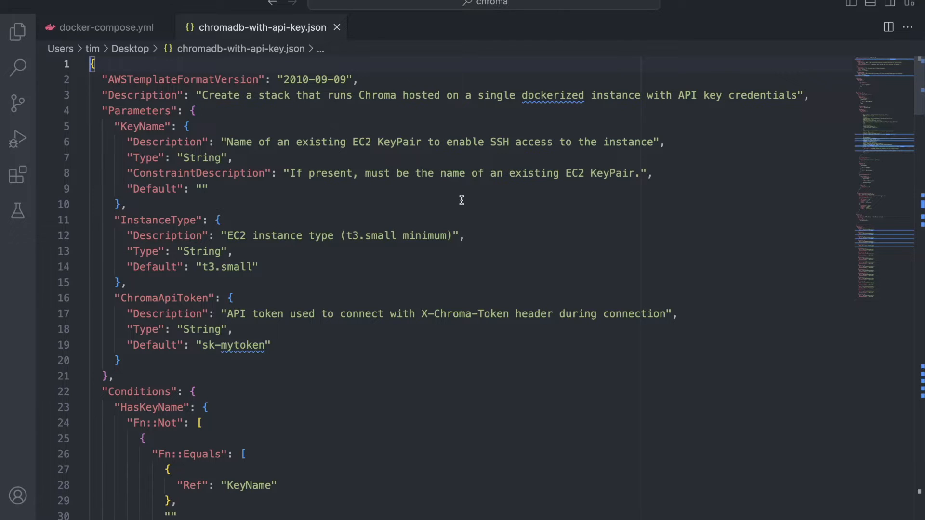
mouse_move(233, 248)
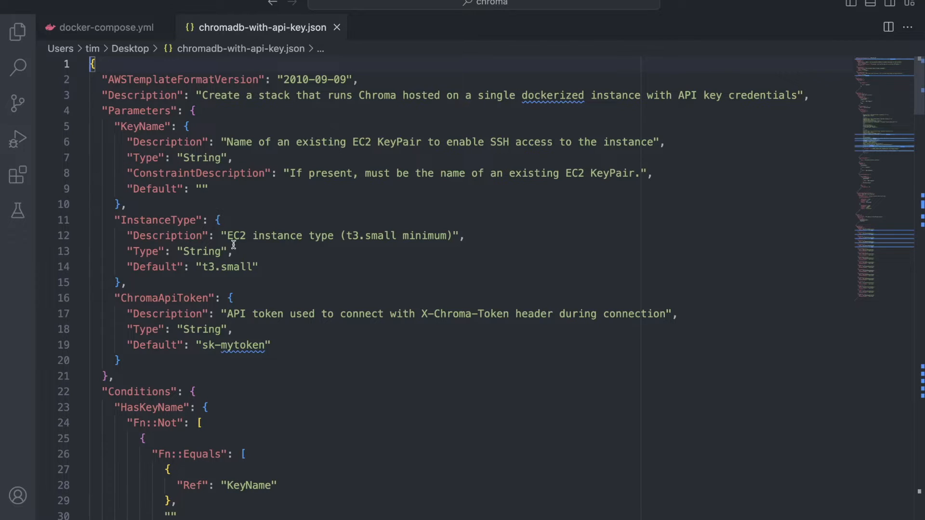
double_click(142, 126)
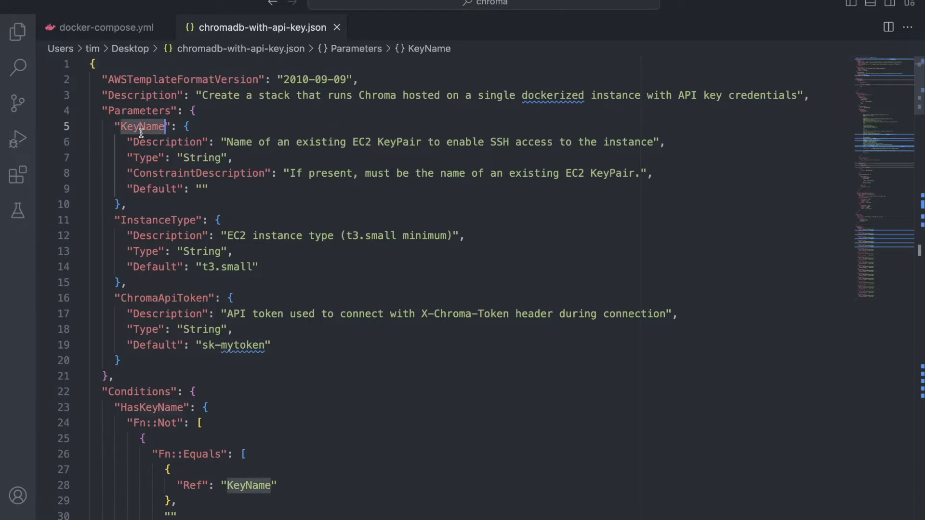
mouse_move(155, 220)
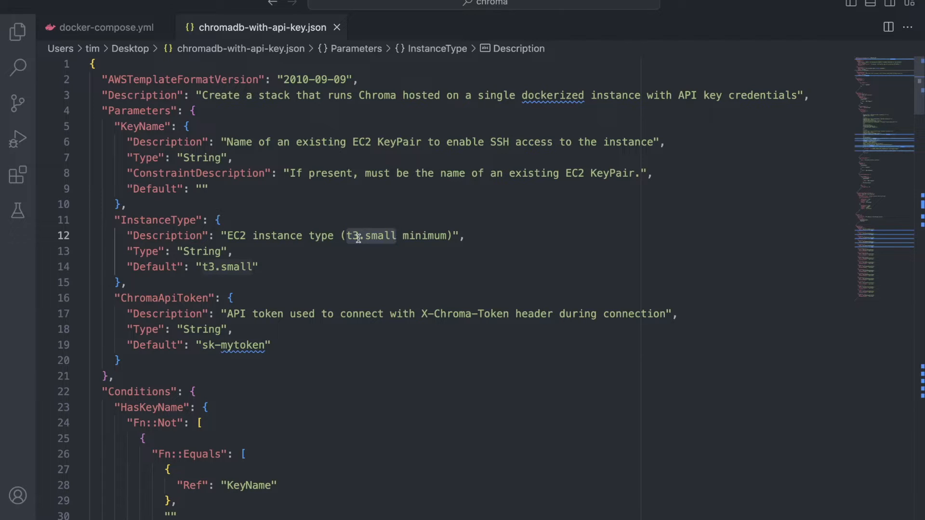
scroll("down", 3)
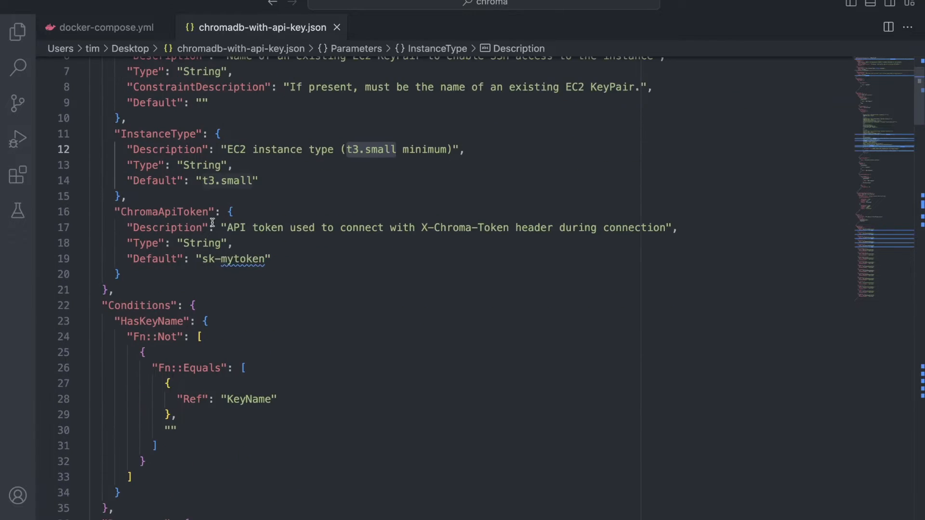
double_click(163, 212)
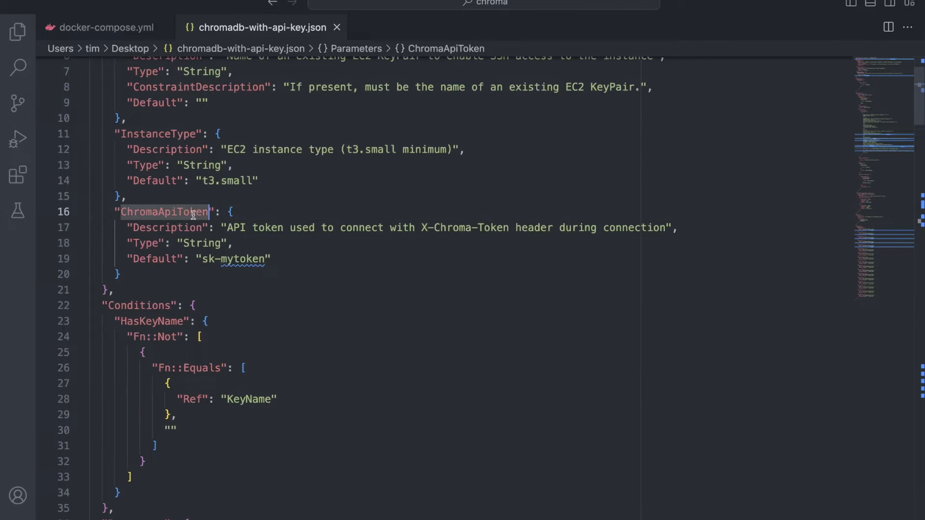
mouse_move(428, 246)
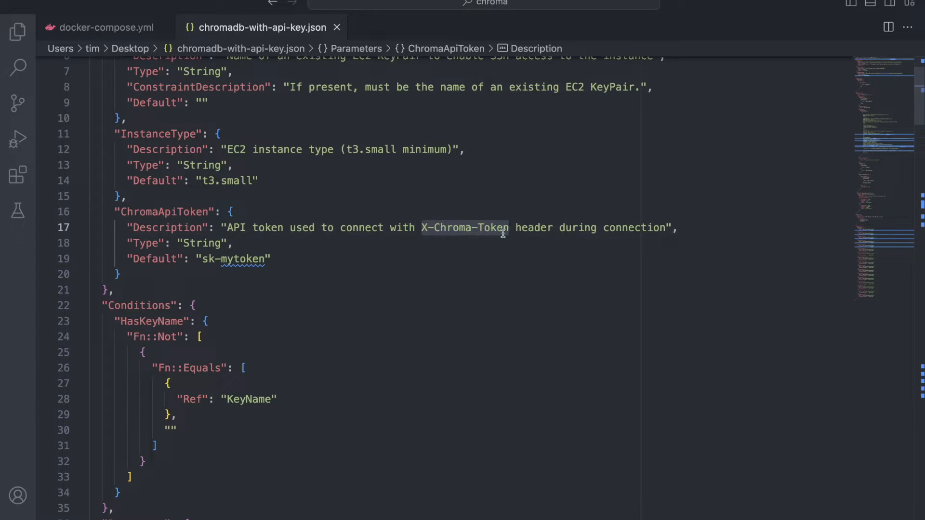
left_click(205, 258)
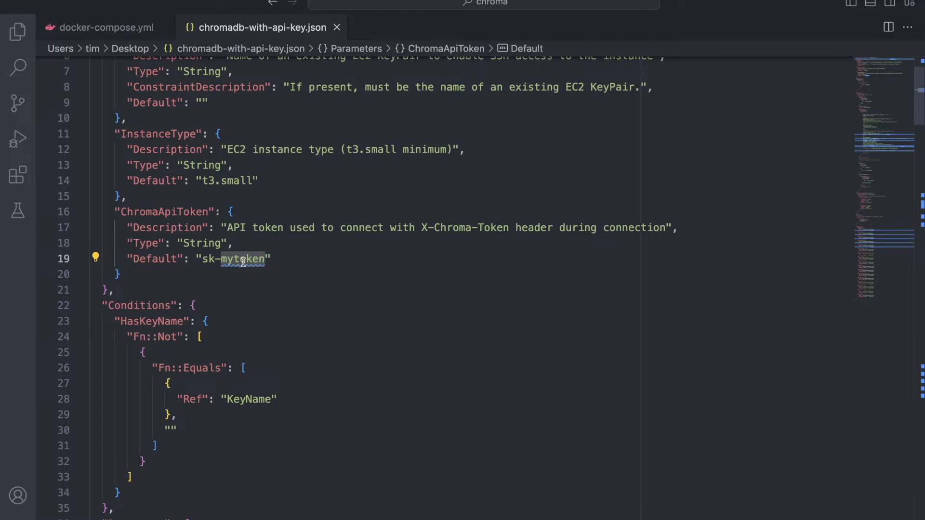
scroll("down", 3)
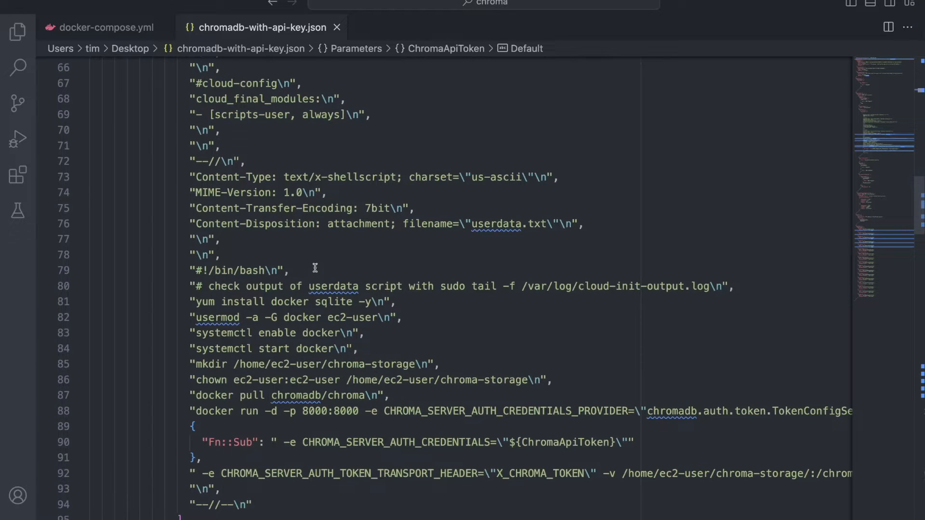
scroll("down", 3)
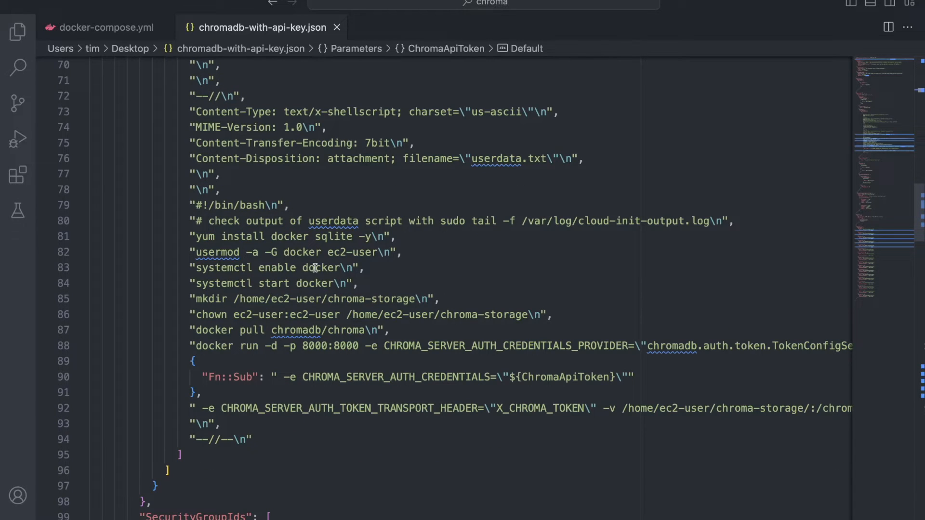
left_click(297, 237)
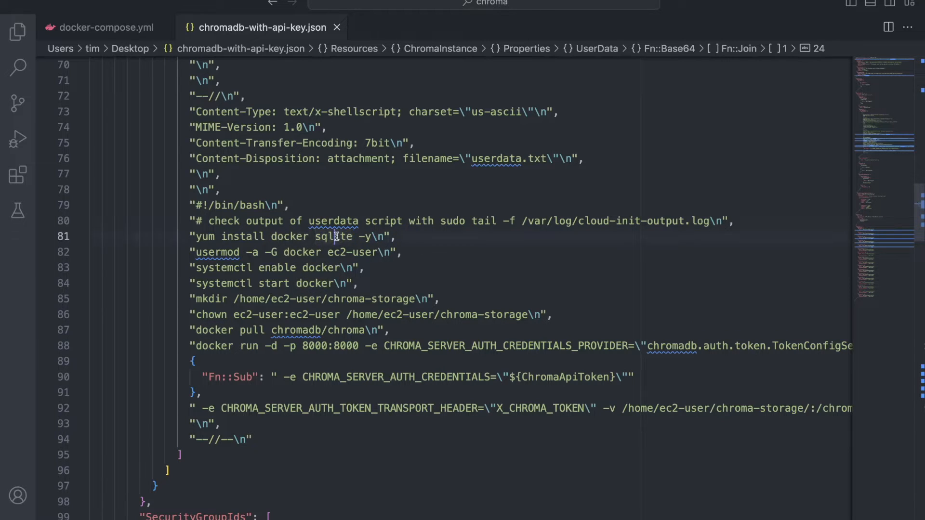
double_click(334, 237)
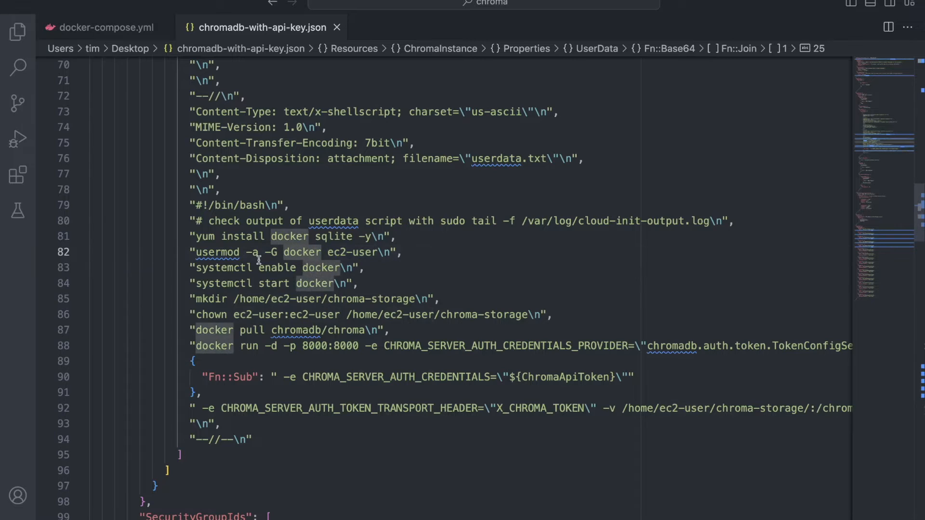
left_click(322, 267)
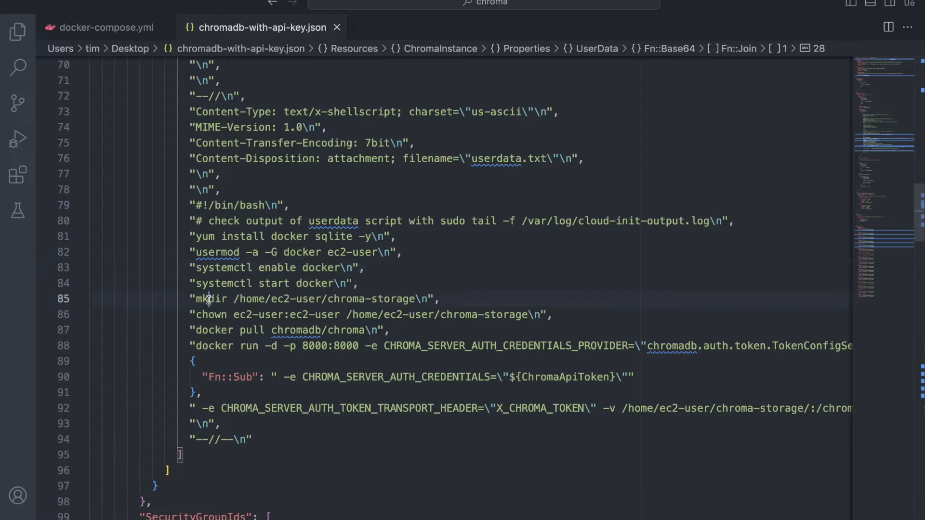
double_click(210, 299)
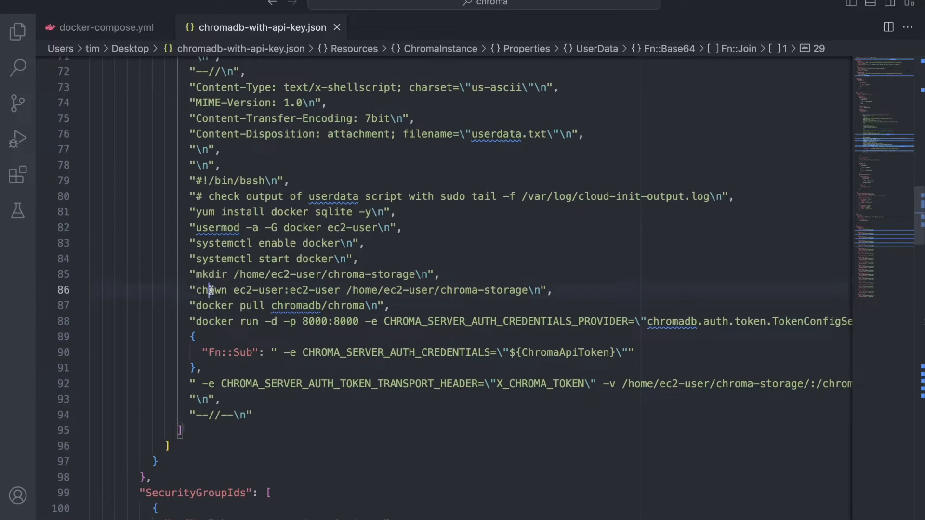
double_click(209, 290)
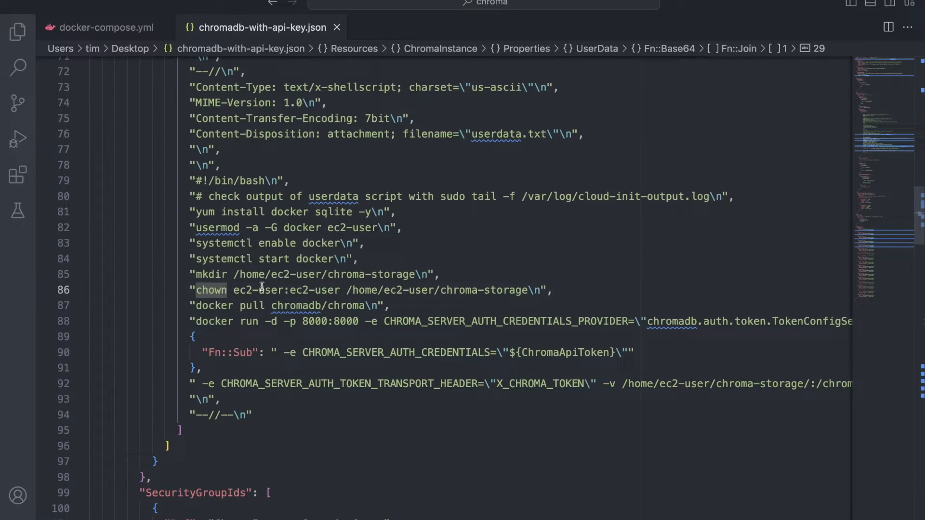
mouse_move(420, 299)
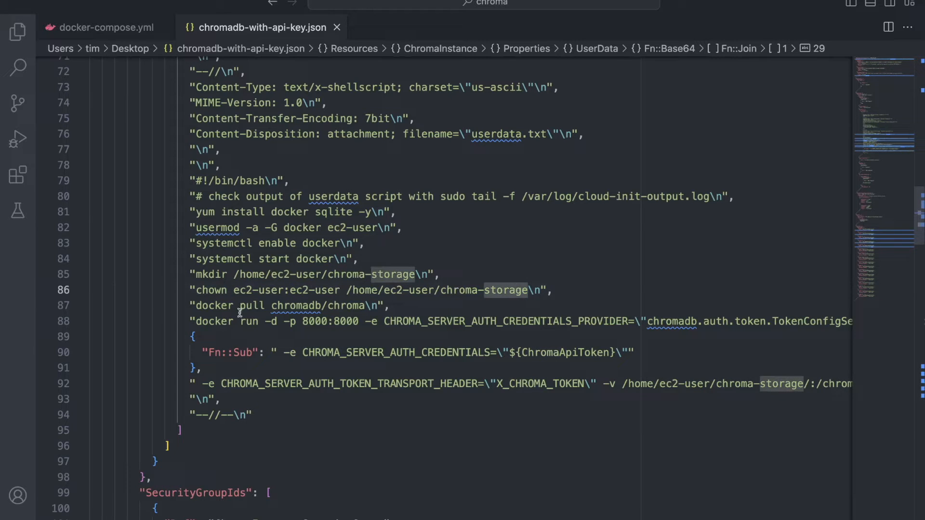
mouse_move(423, 342)
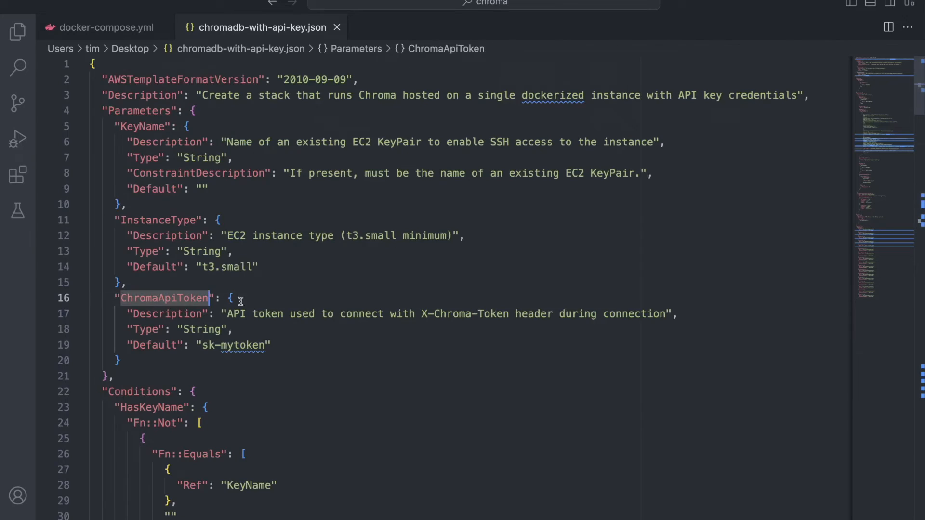
scroll("down", 3)
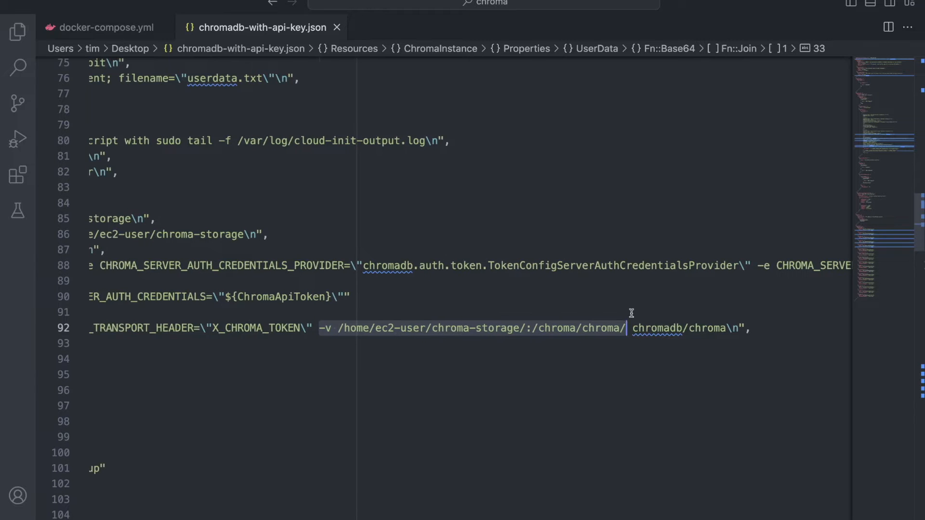
scroll("left", 3)
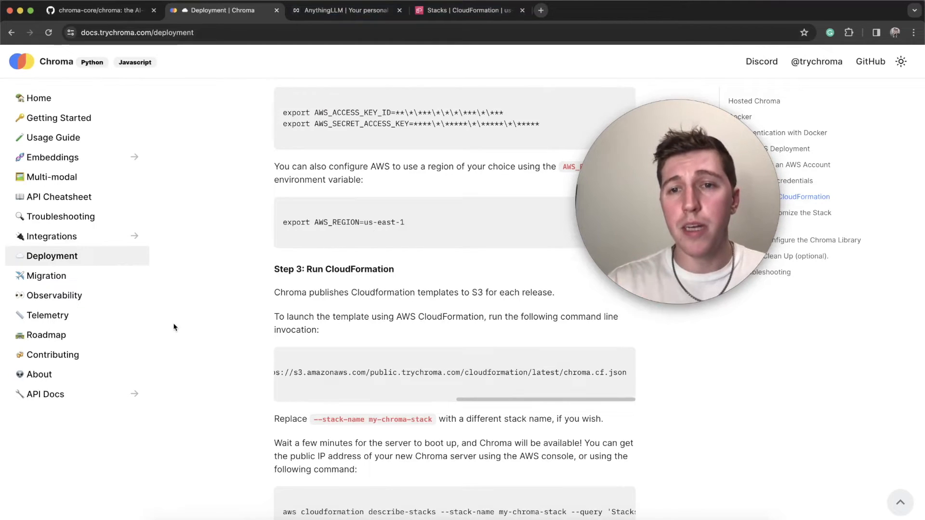
Begin a stack with new resources using the S3 URL of chromadb-with-api-key.json as template
left_click(466, 9)
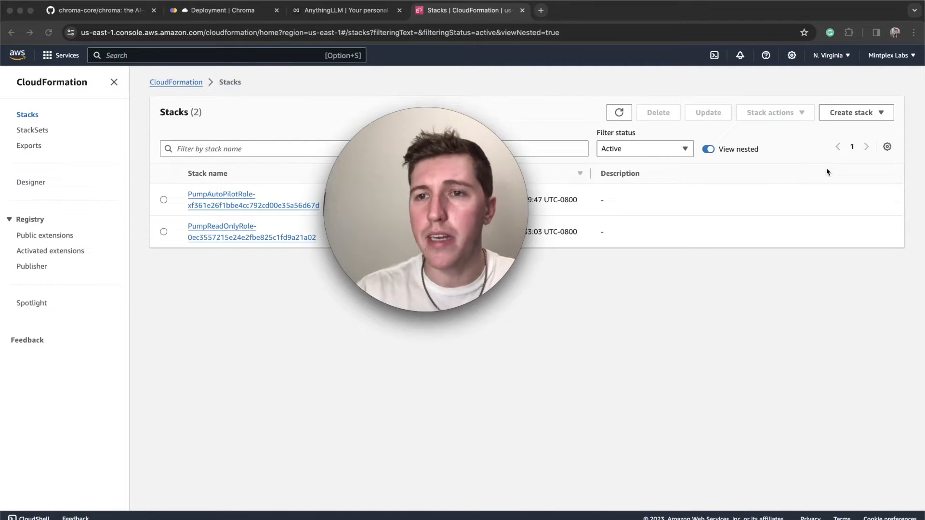
left_click(855, 112)
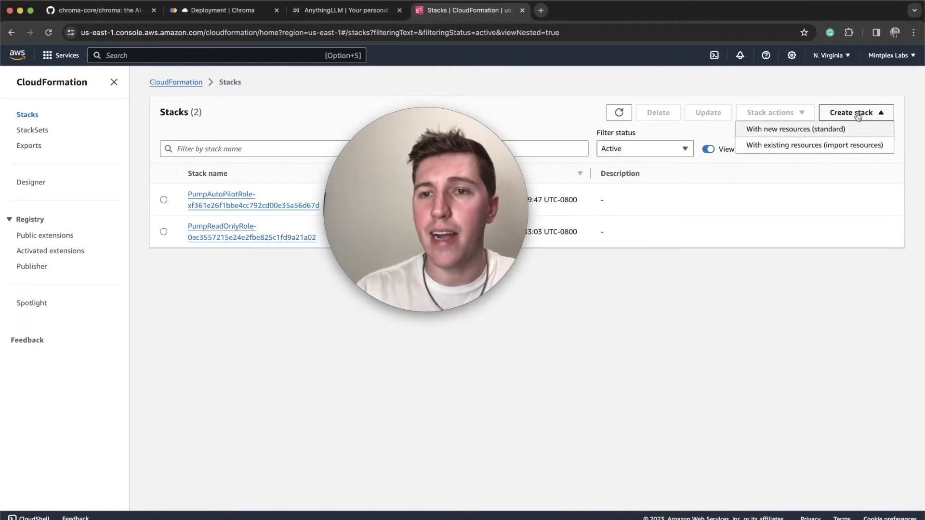
left_click(794, 129)
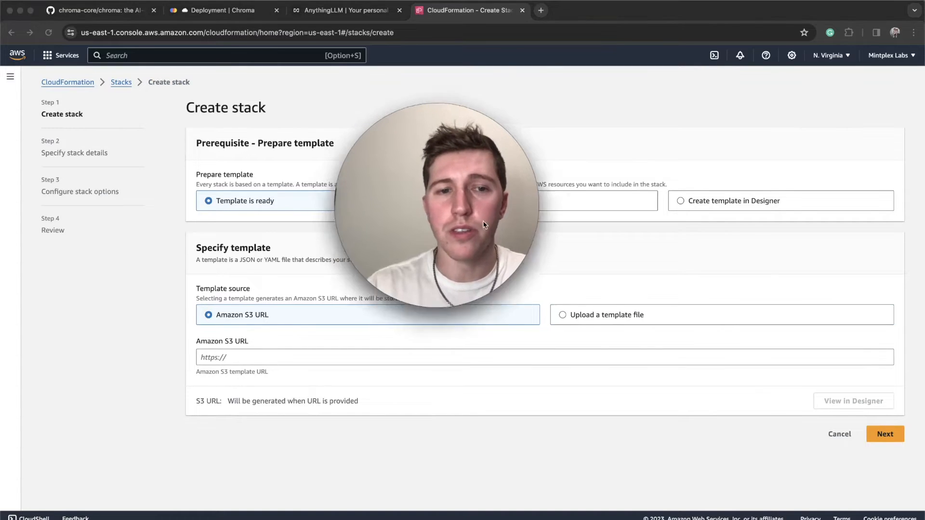
mouse_move(376, 398)
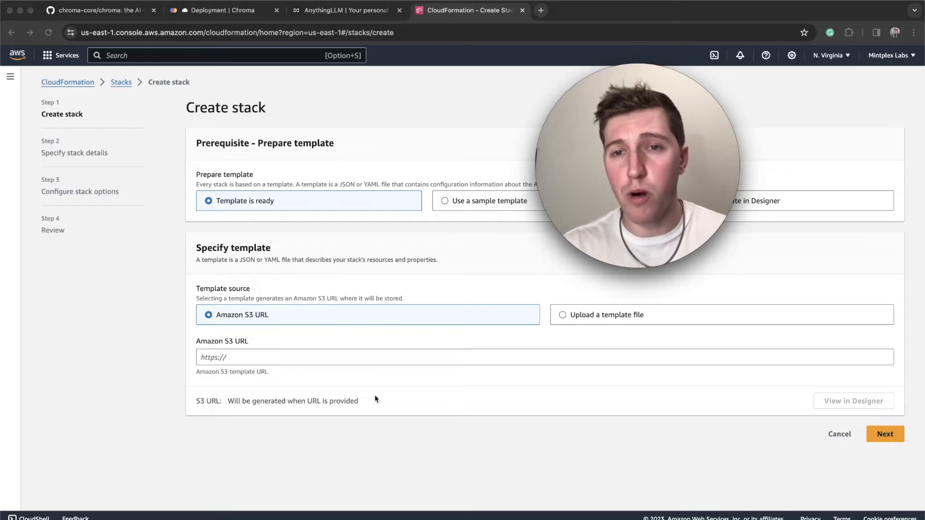
type("https://s3.us-west-1.amazonaws.com/public.mintplexlabs.com/chromadb-with-api-key.json")
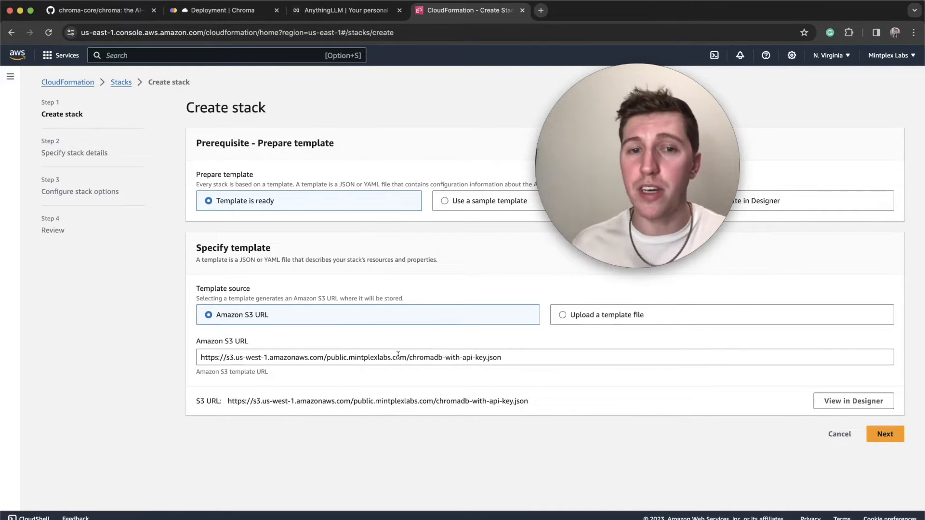
Name the stack Chroma with API Key, leaving the token and t3.small defaults
left_click(884, 434)
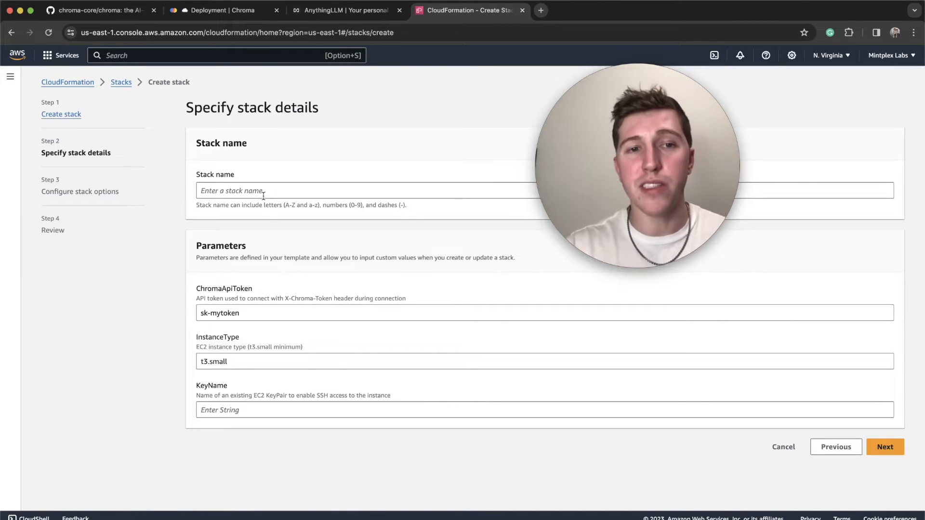
type("Chroma with API Key")
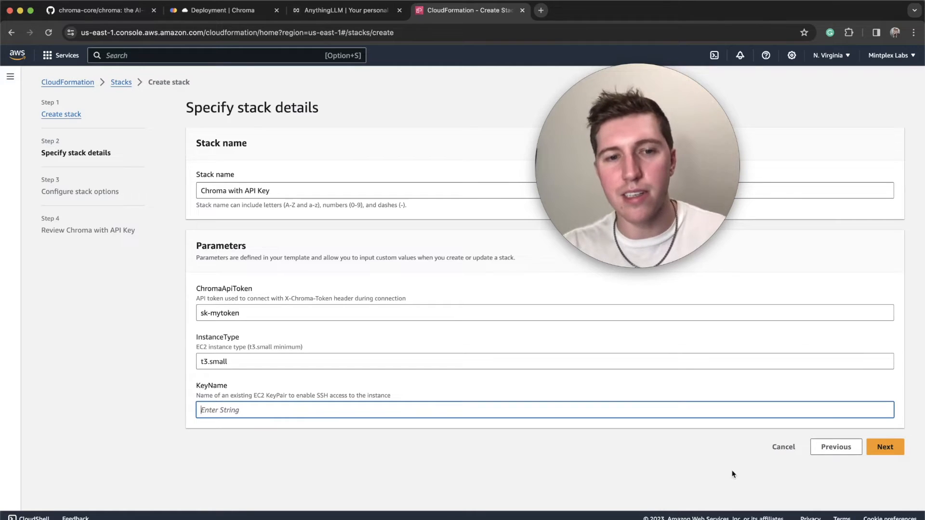
Accept the default options and submit the stack for creation
left_click(885, 447)
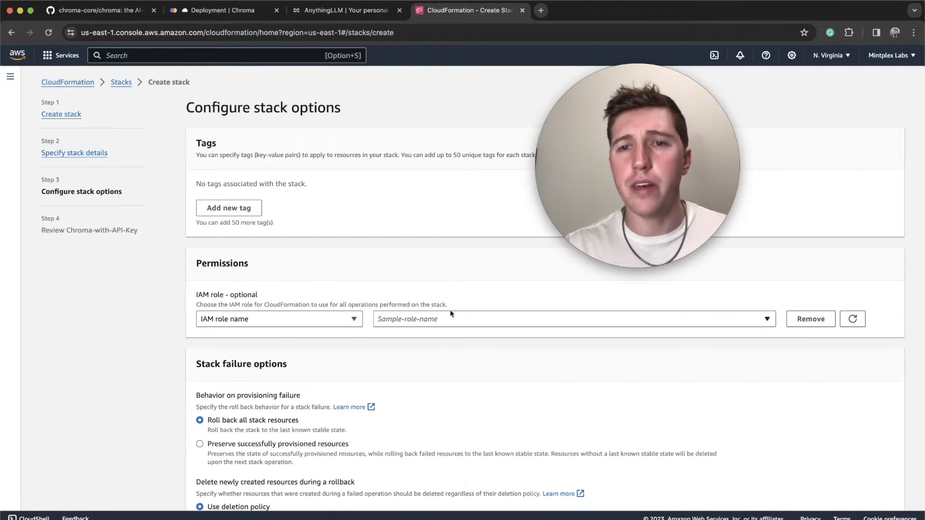
scroll("down", 3)
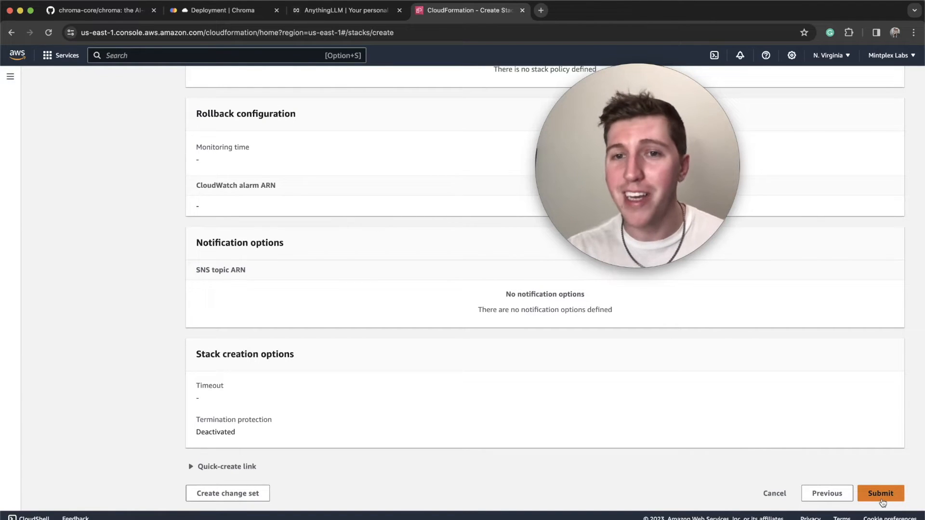
left_click(881, 493)
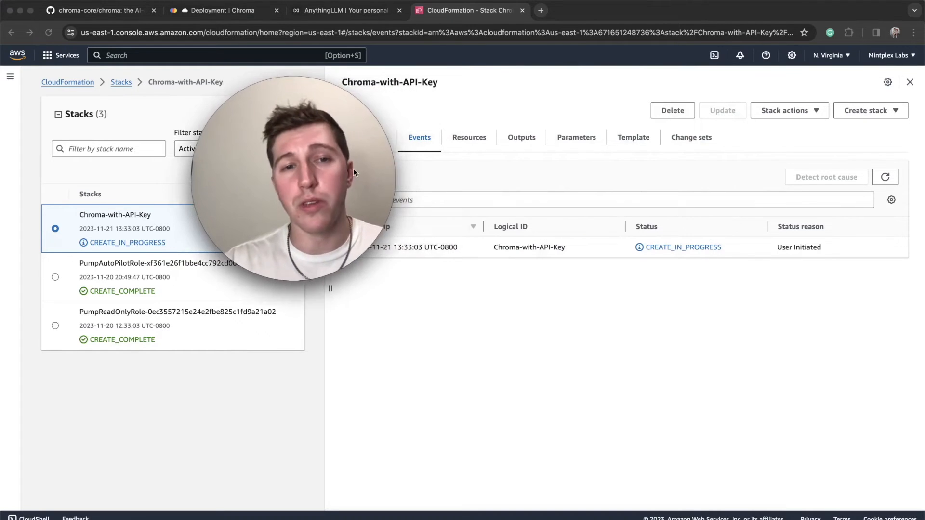
Copy the ServerIp value 52.71.126.52 from the stack's Outputs
left_click(469, 137)
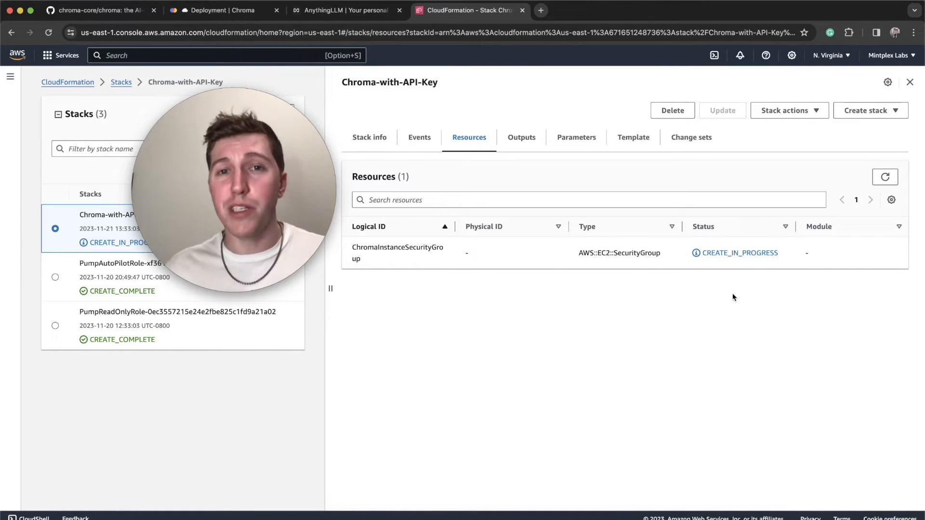
left_click(521, 137)
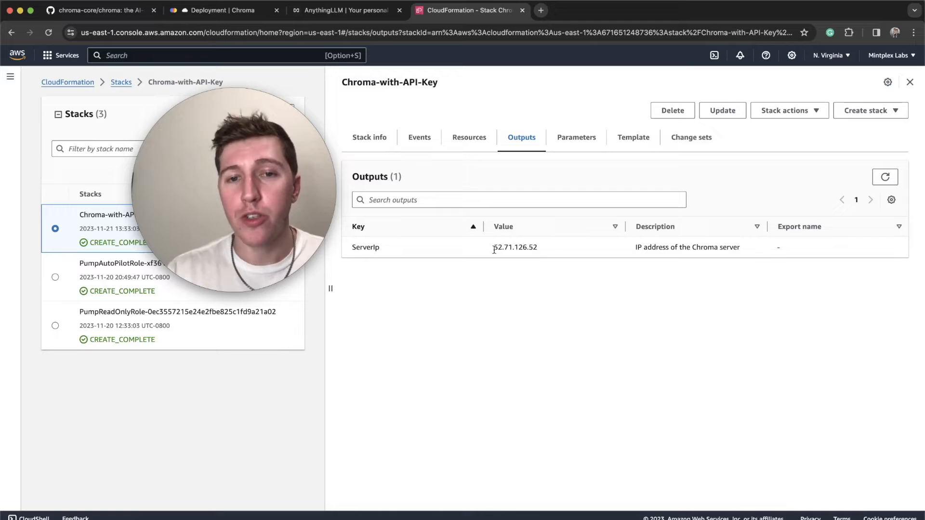
double_click(515, 247)
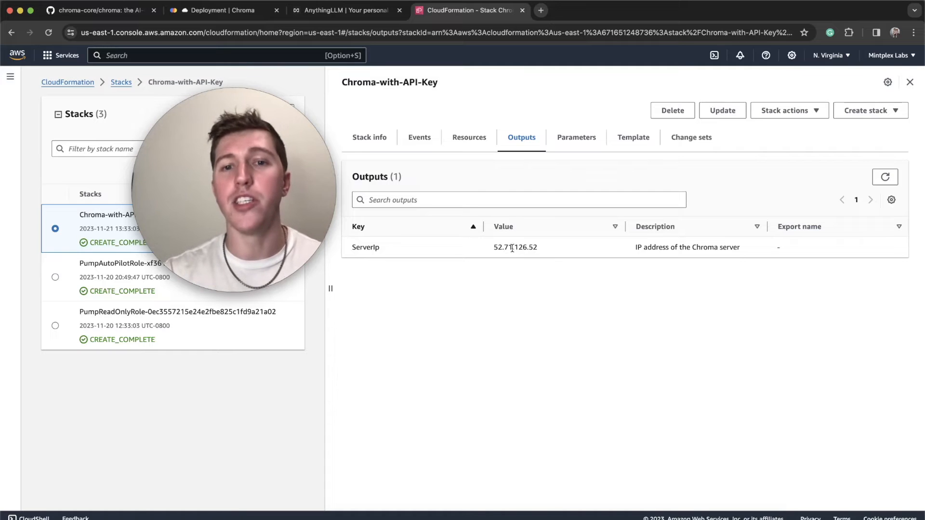
double_click(515, 247)
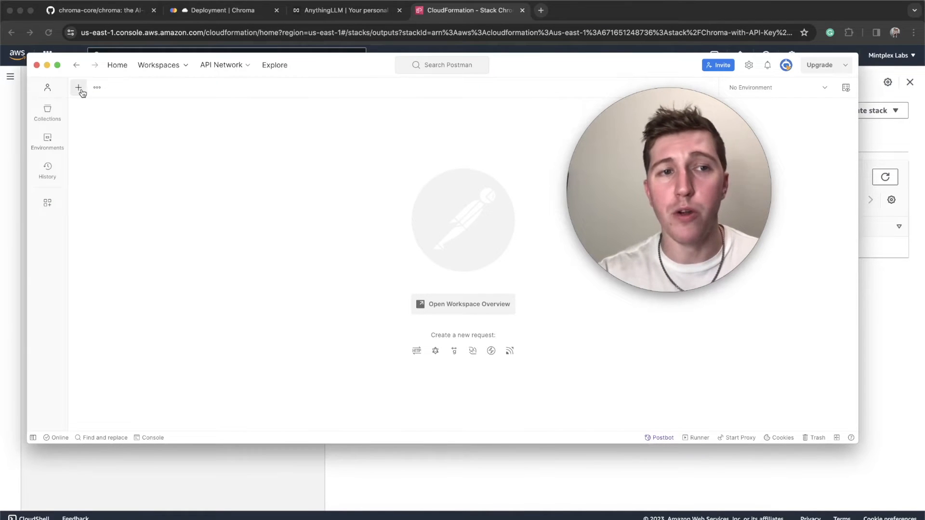
type("http://52.71.126.52:8")
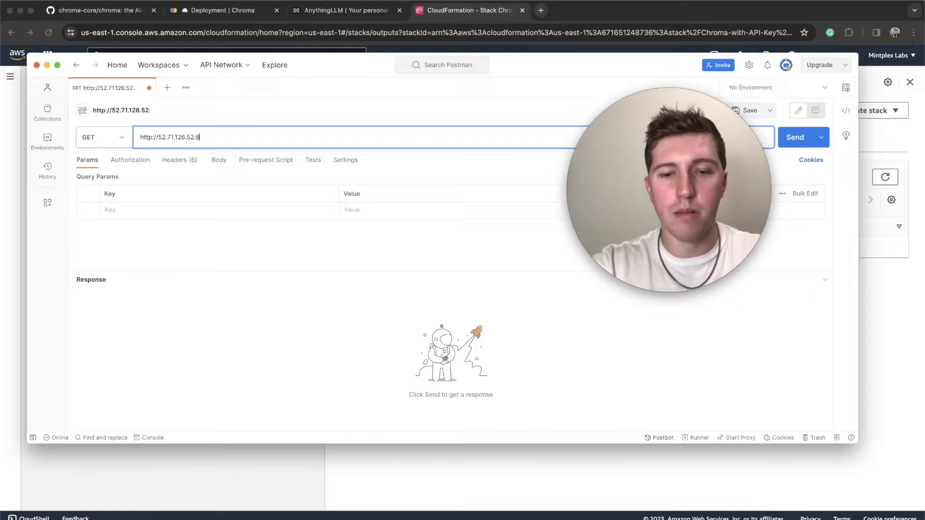
type("000/a")
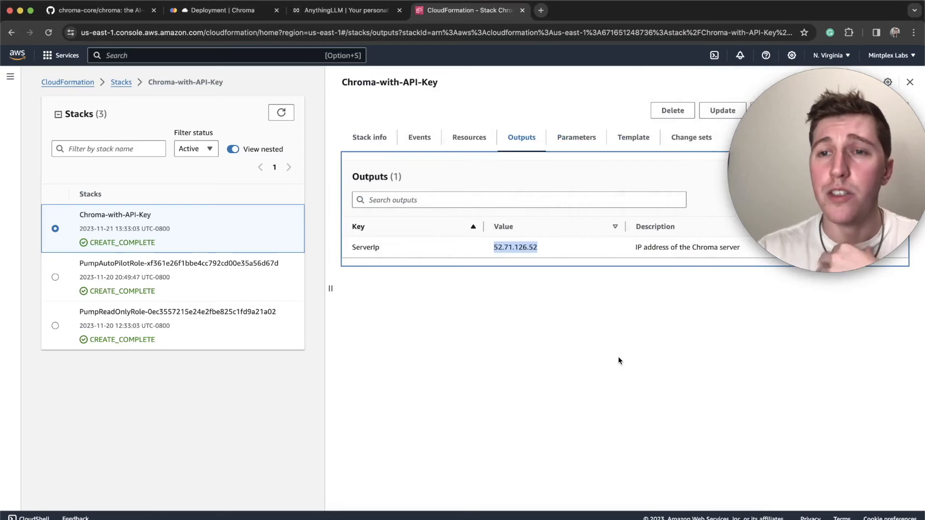
Connect to the ChromaInstance through EC2 Instance Connect from the stack's resources
left_click(469, 137)
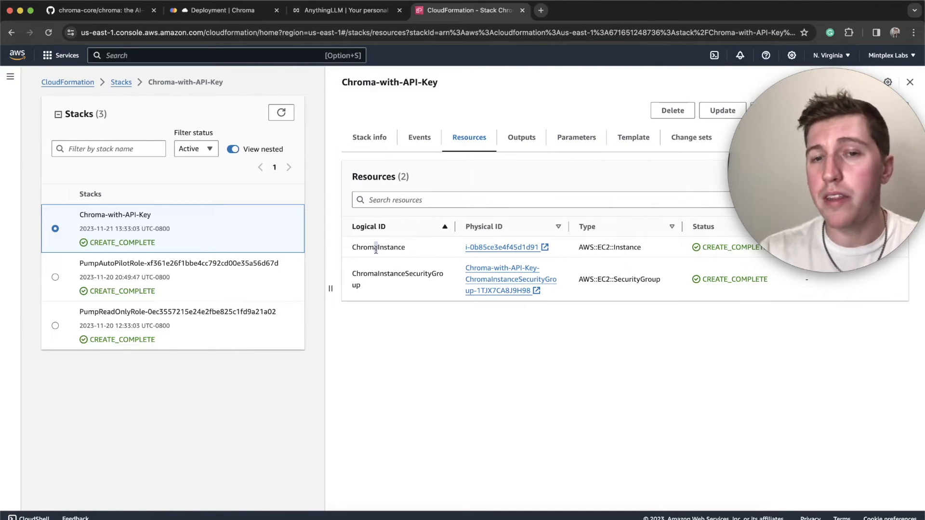
left_click(501, 246)
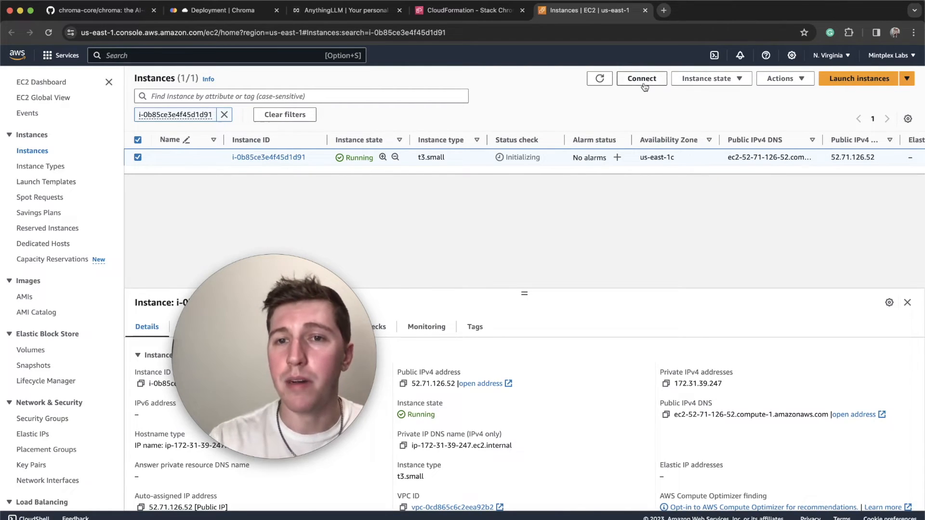
left_click(642, 79)
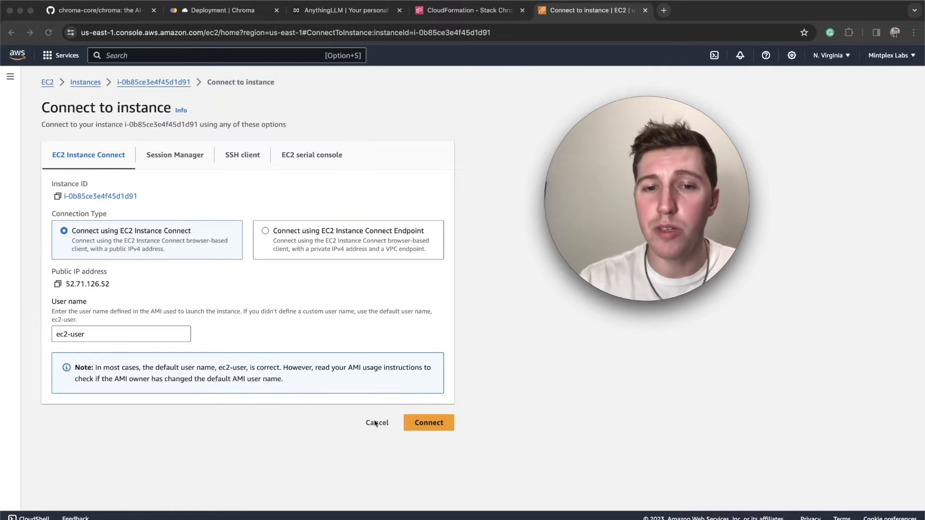
left_click(429, 423)
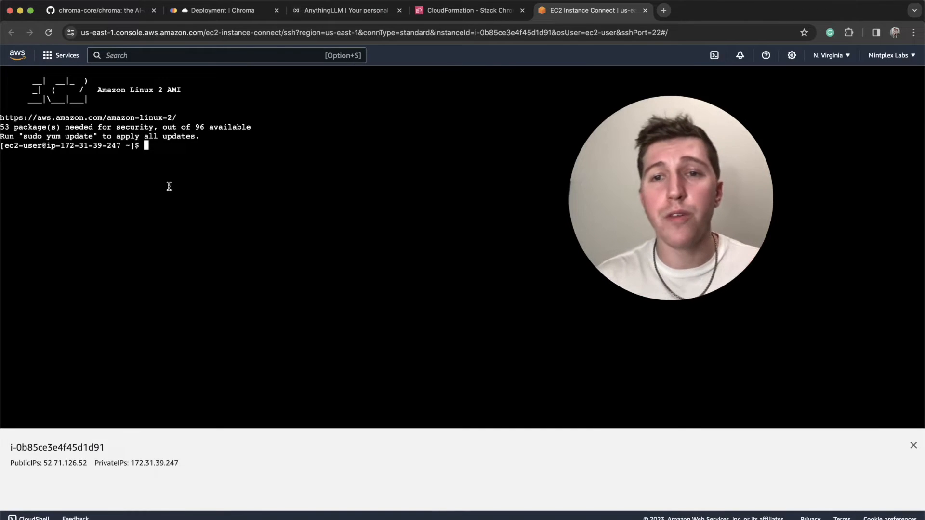
Follow /var/log/cloud-init-output.log with sudo tail -f until the chroma container starts
type("sudo tail -f /var/log/cloud-init-output.log")
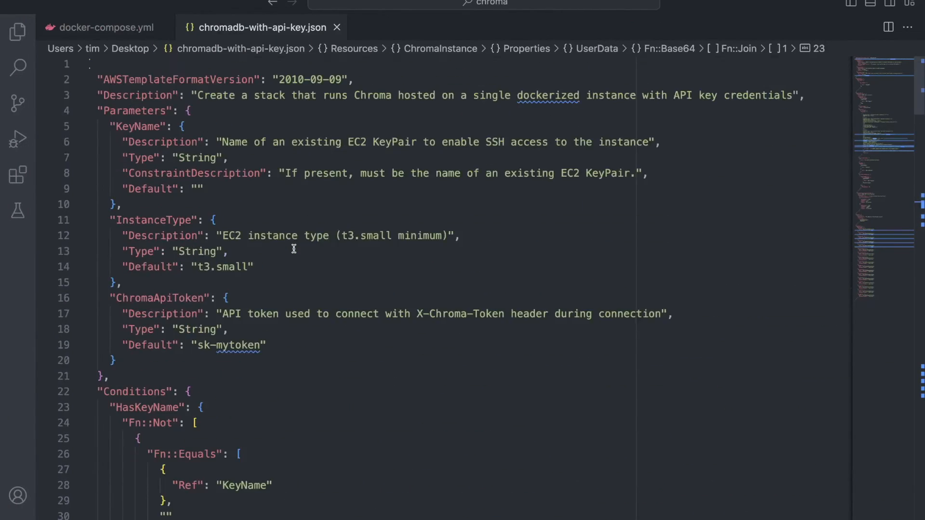
scroll("down", 3)
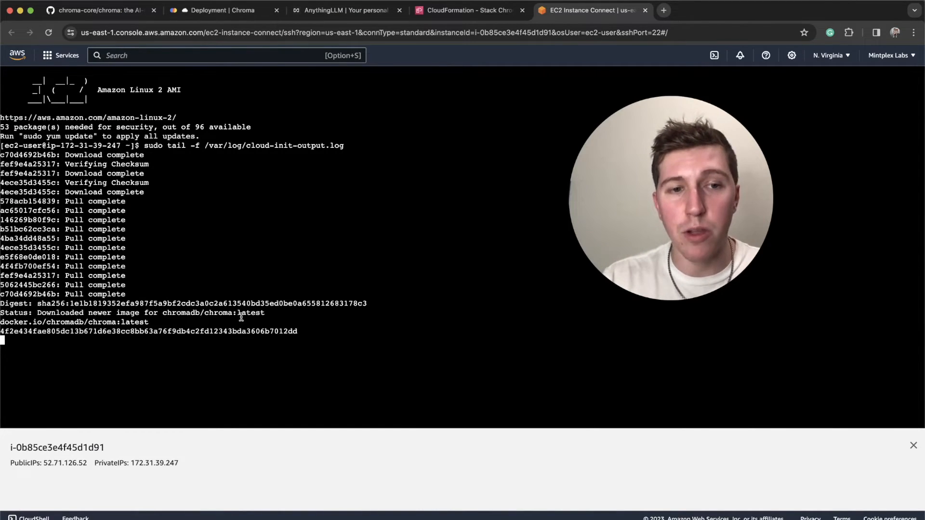
double_click(220, 312)
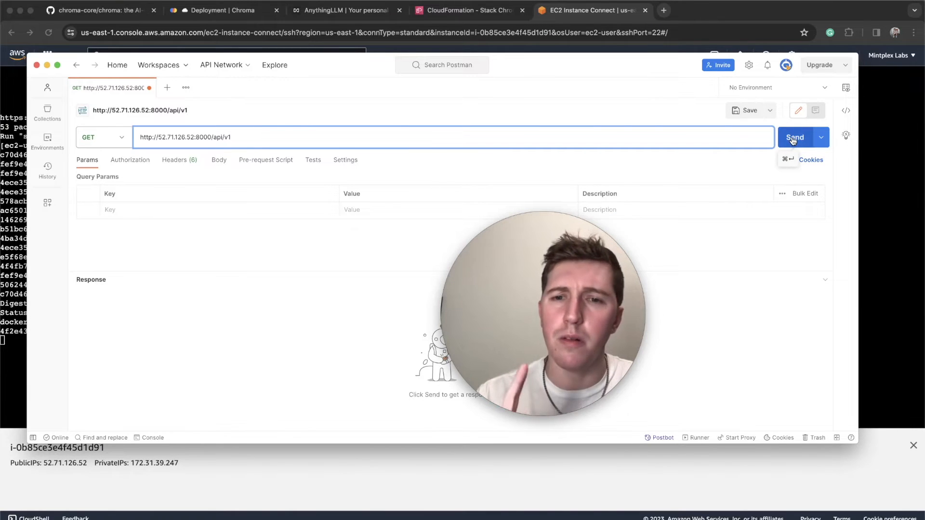
Send the heartbeat, hit /api/v1/collection unauthorized, and start an X-Chroma-Token header
left_click(795, 136)
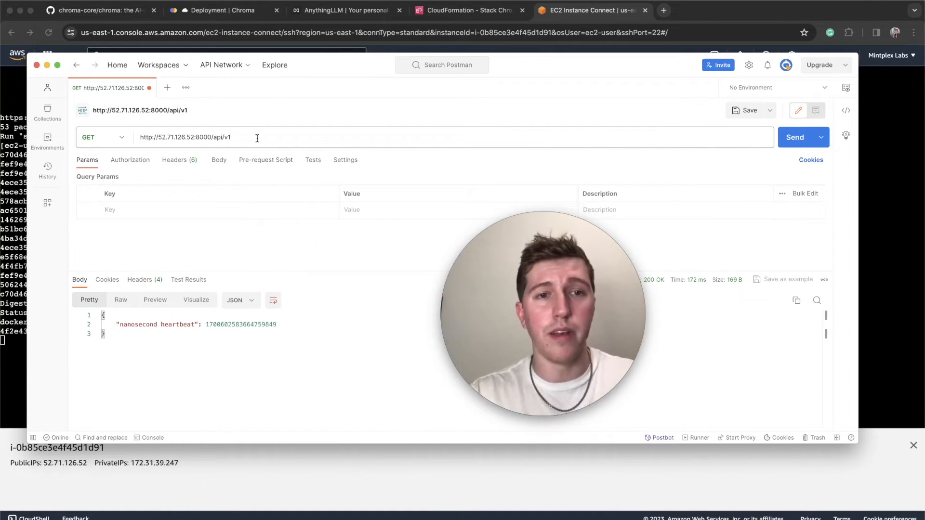
type("/collection")
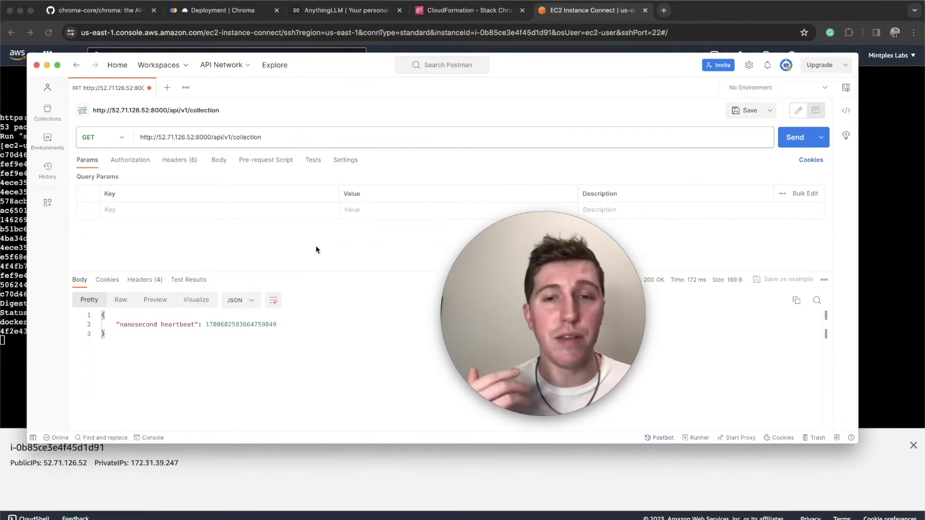
mouse_move(339, 249)
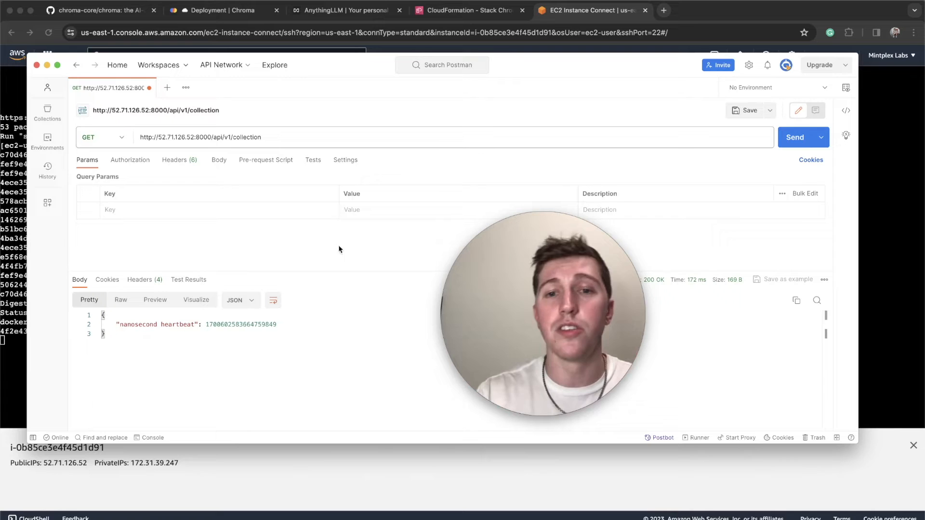
mouse_move(787, 169)
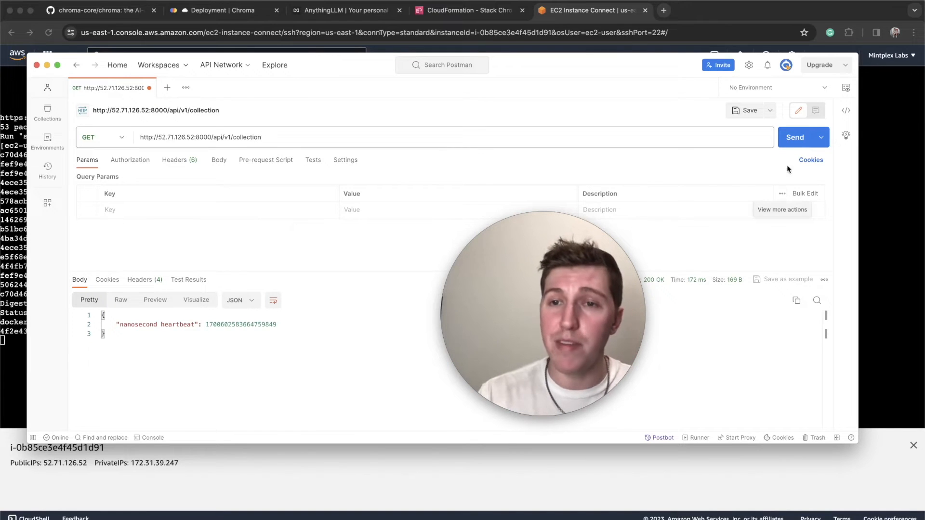
left_click(795, 137)
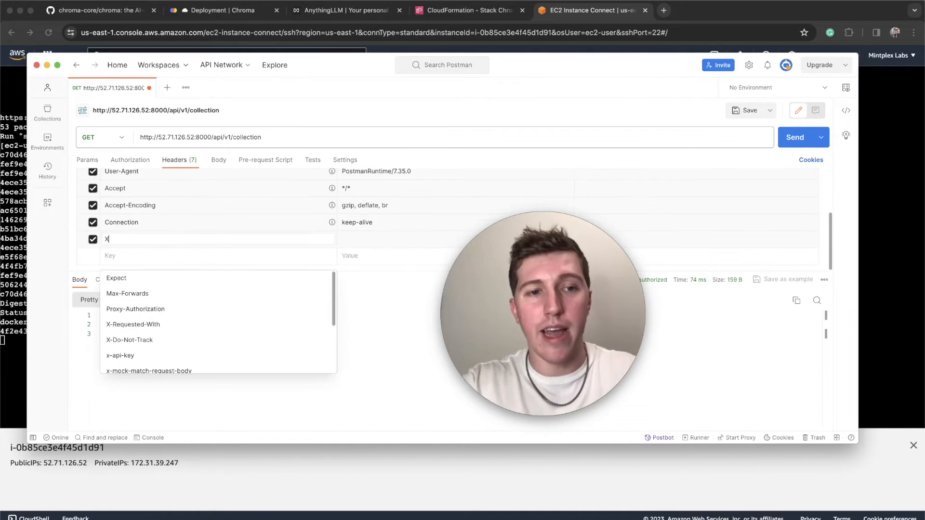
type("-Chroma-Token")
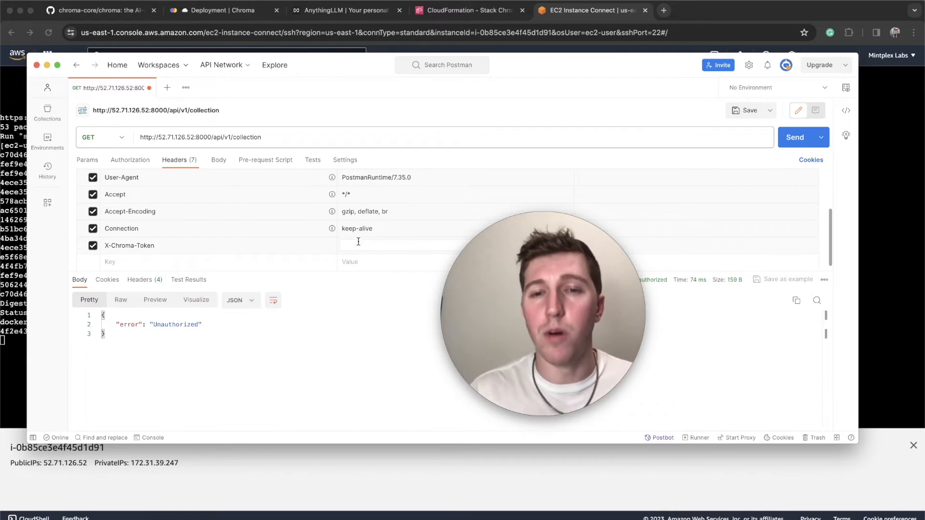
mouse_move(360, 101)
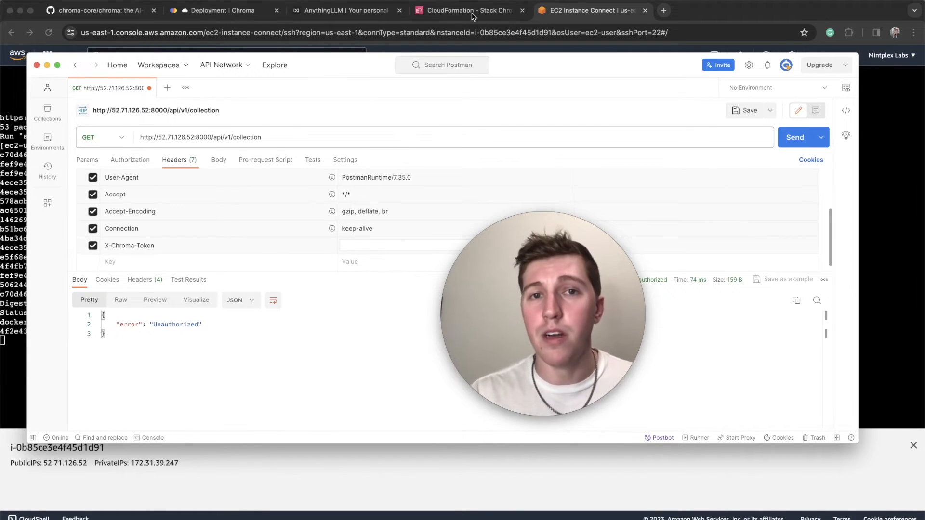
left_click(469, 9)
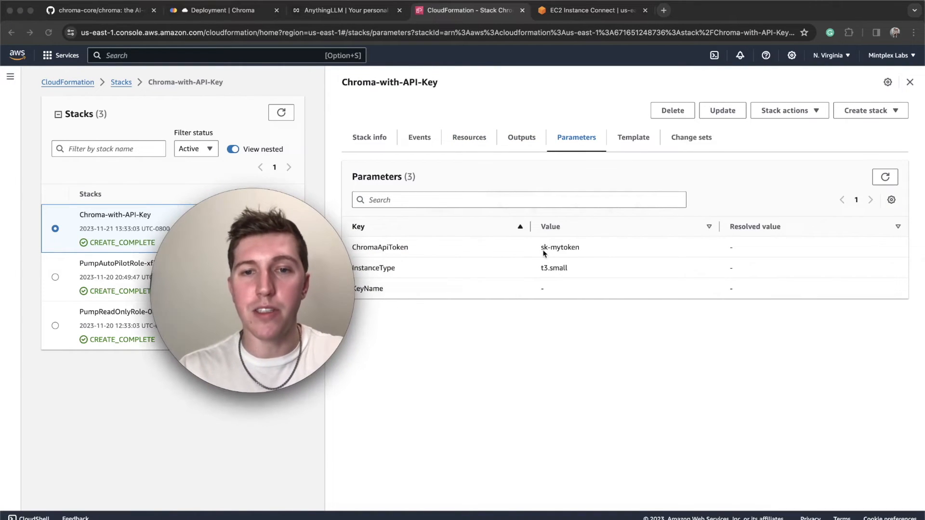
double_click(560, 247)
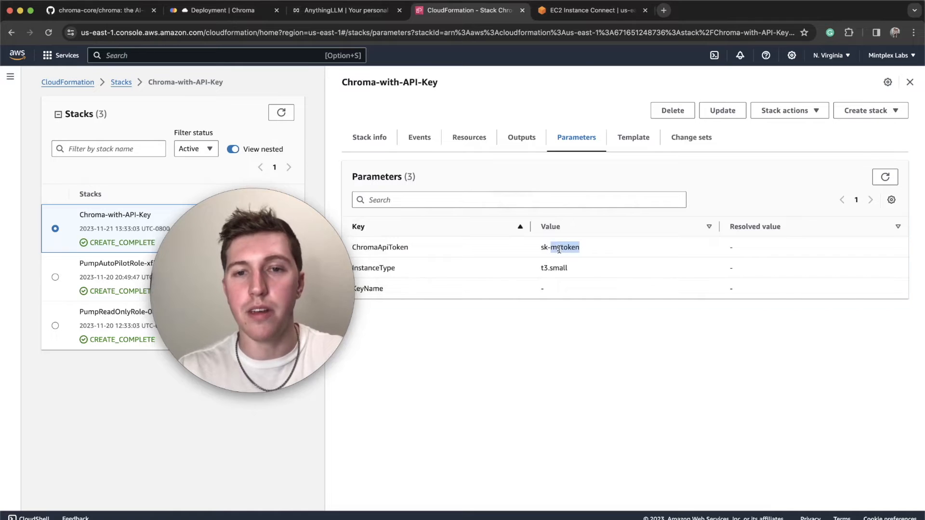
double_click(559, 246)
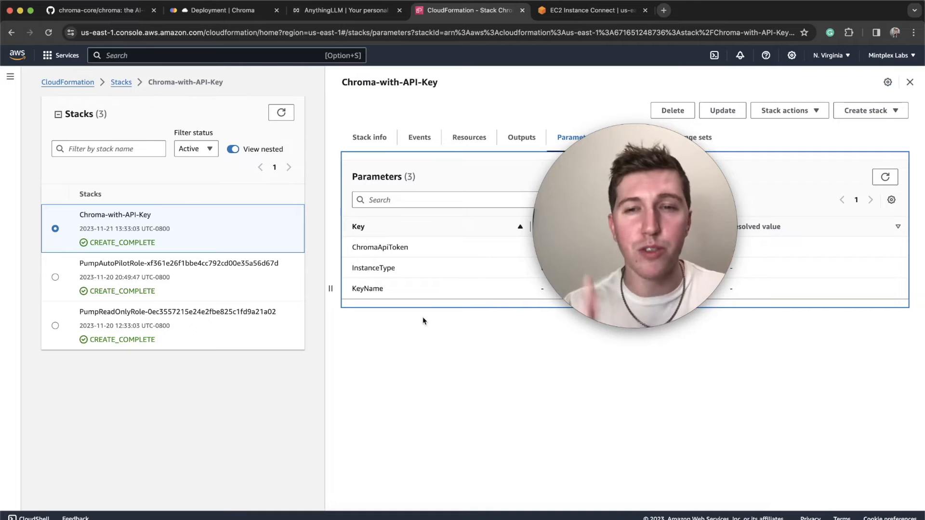
left_click(595, 10)
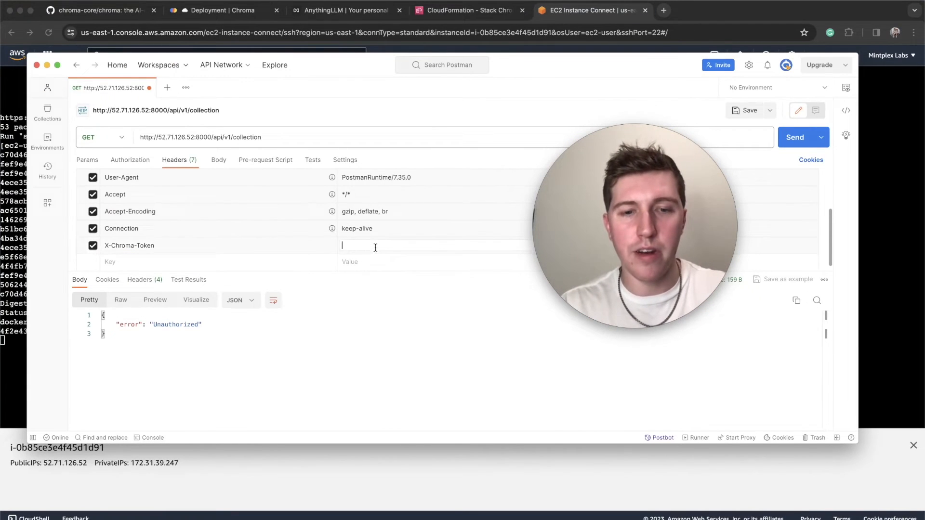
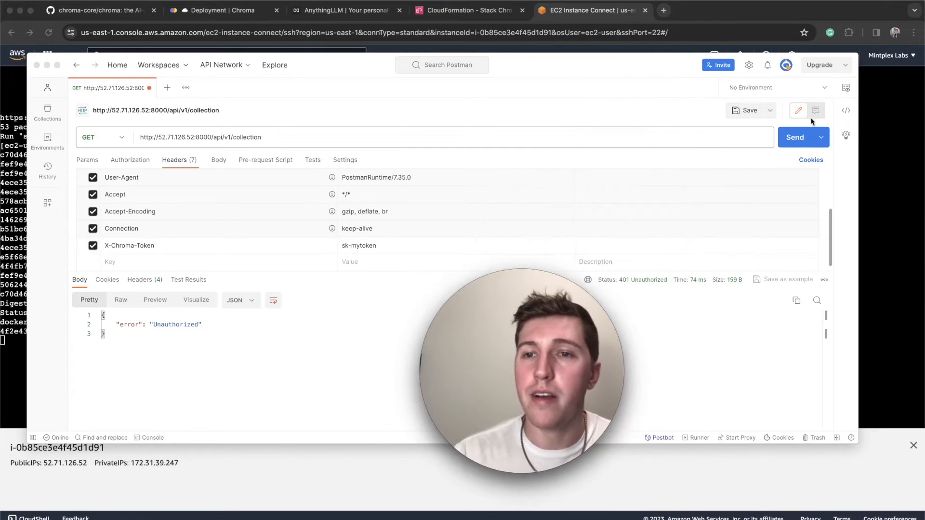
left_click(793, 137)
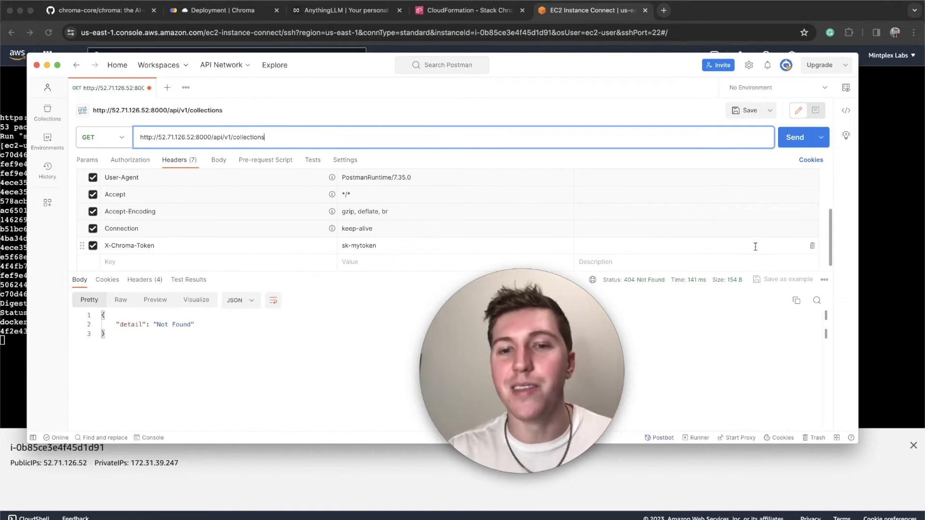
left_click(795, 137)
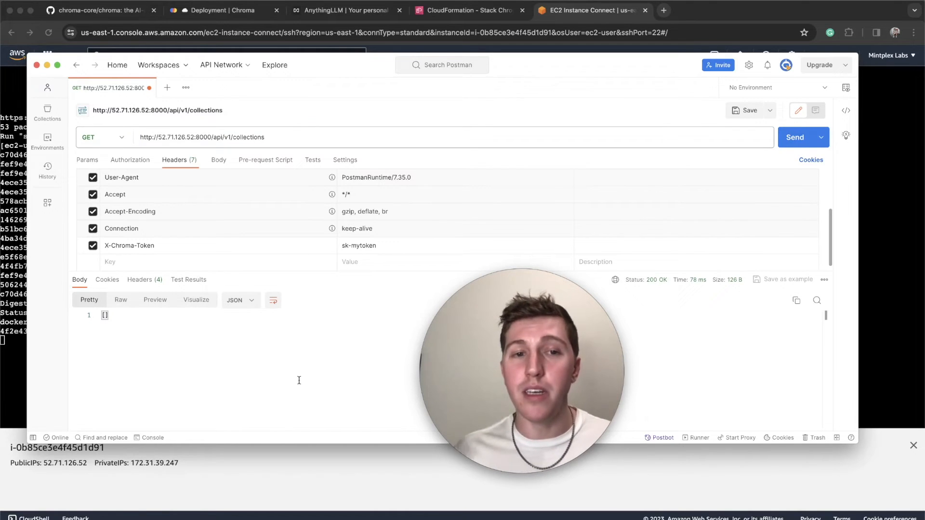
mouse_move(365, 302)
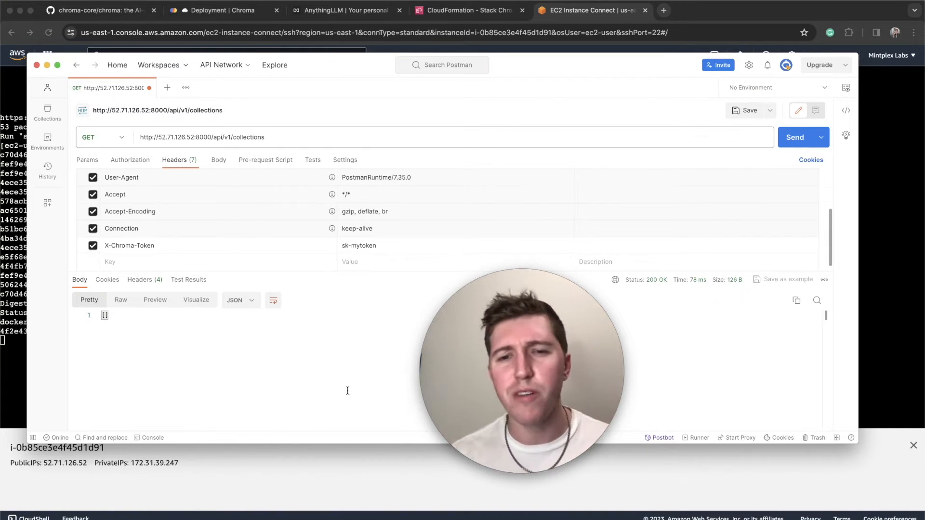
Create a new AnythingLLM workspace named Chroma
left_click(347, 10)
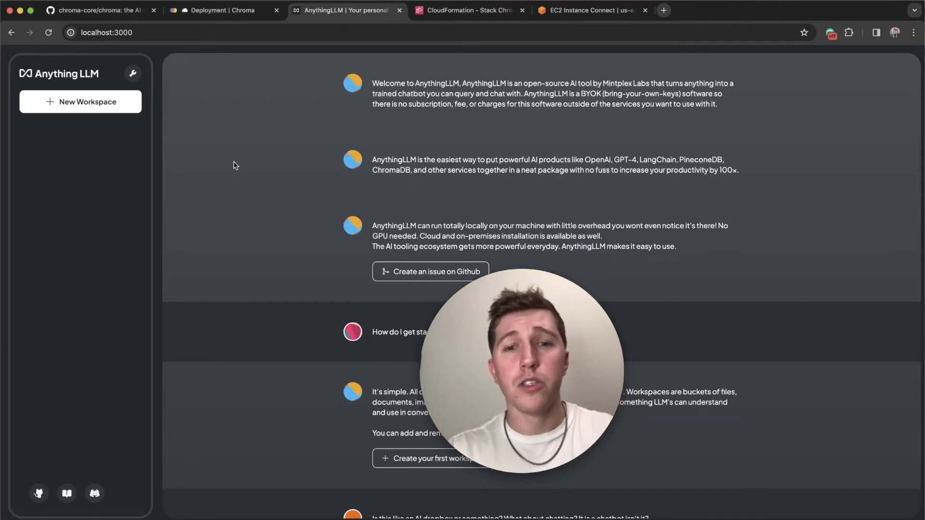
left_click(79, 102)
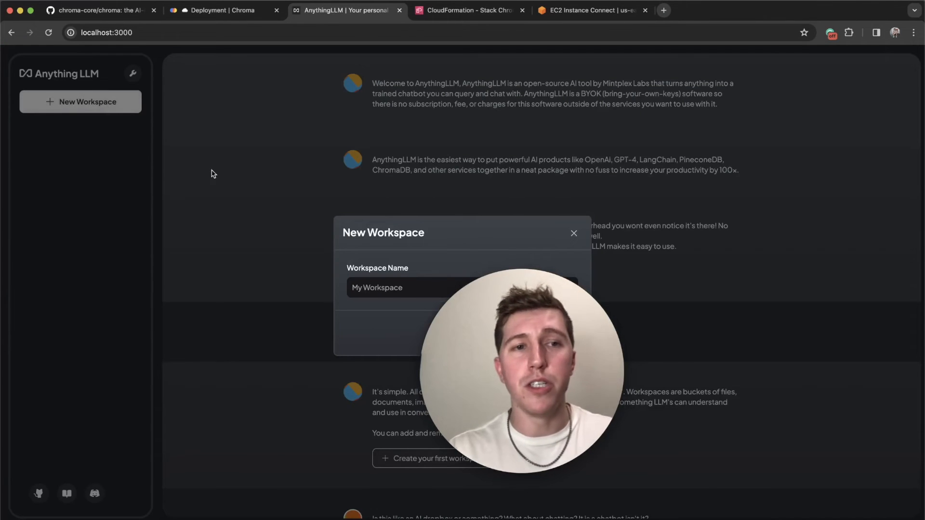
type("Chroma")
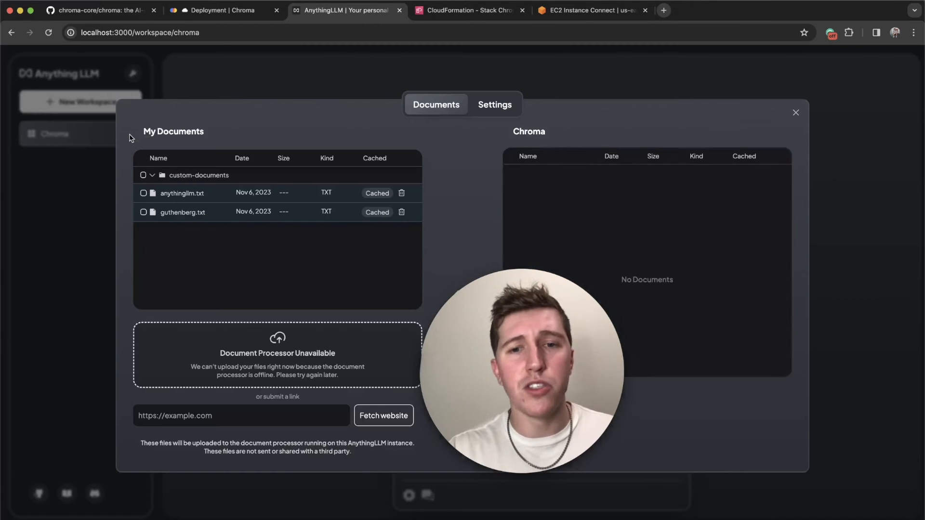
left_click(495, 104)
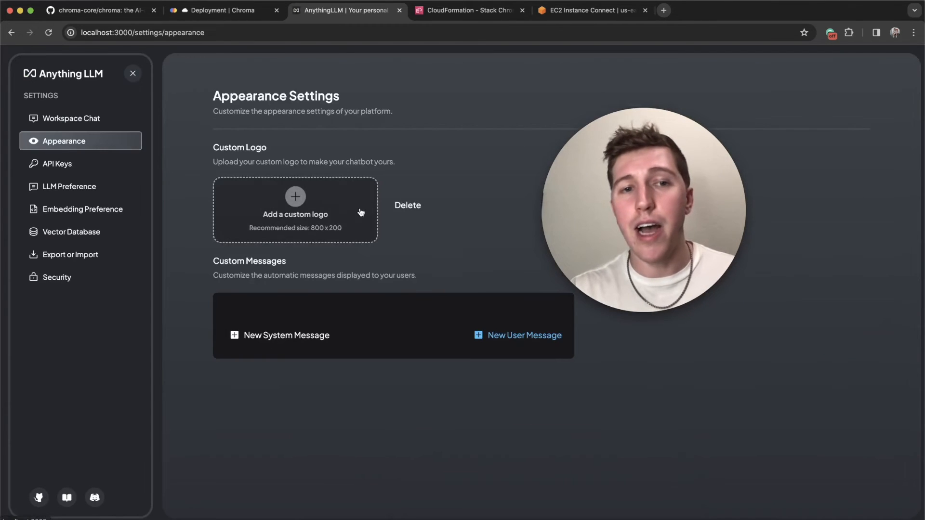
Set the vector database to the hosted Chroma endpoint with header X-Chroma-Token and its key
left_click(72, 231)
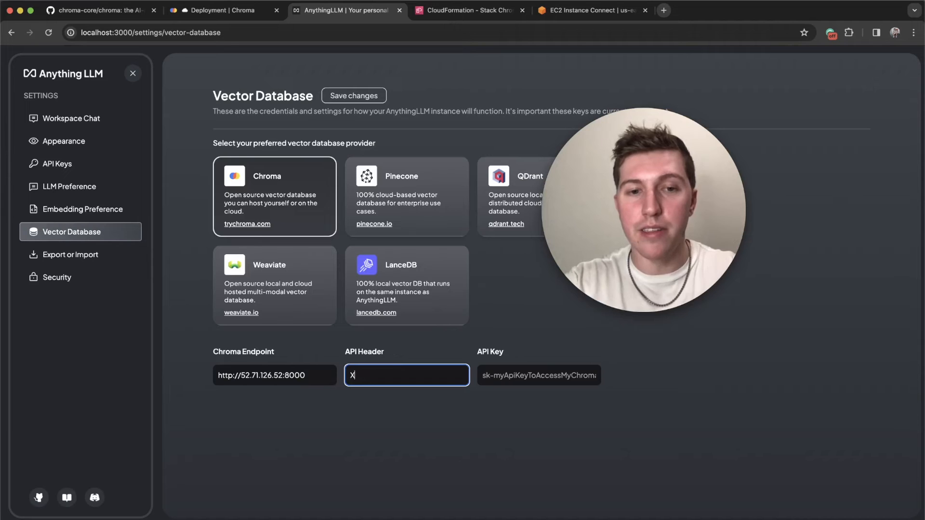
type("-Chroma-Token")
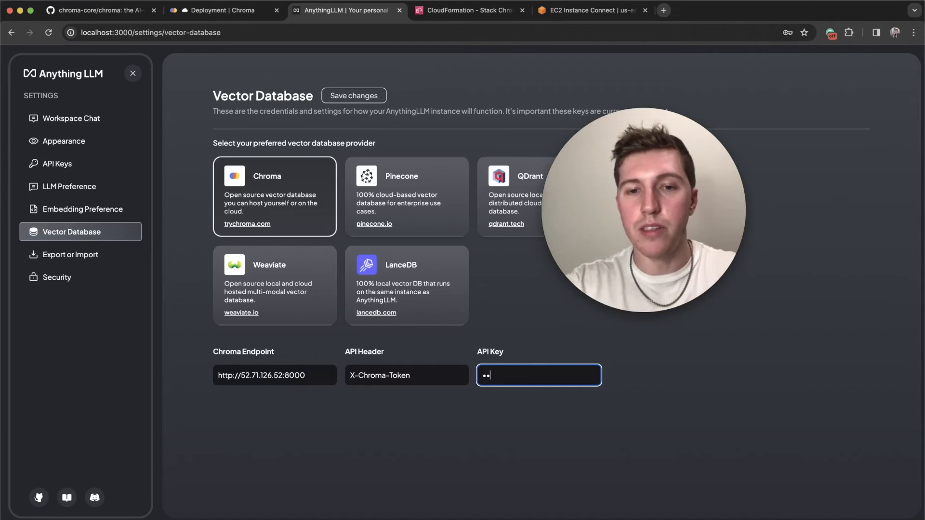
type("••••••••")
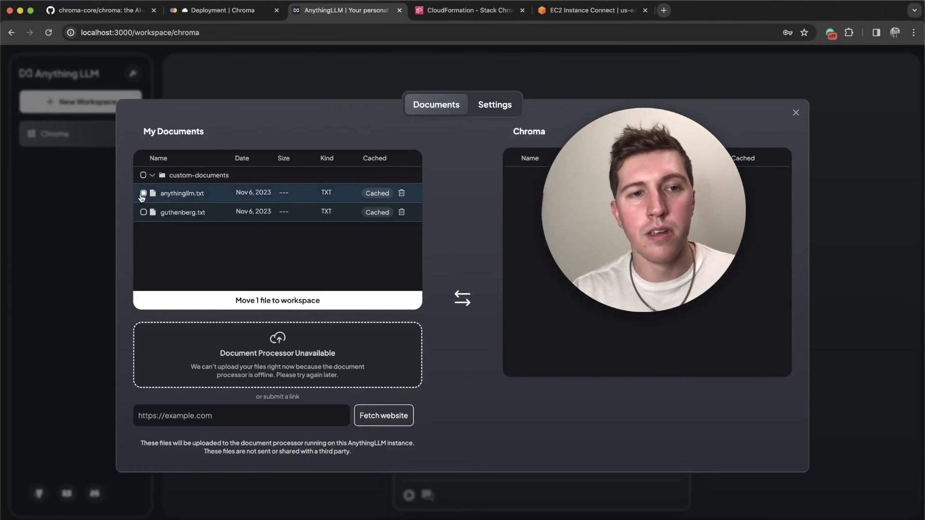
Move both text documents into the Chroma workspace and save and embed them
left_click(277, 301)
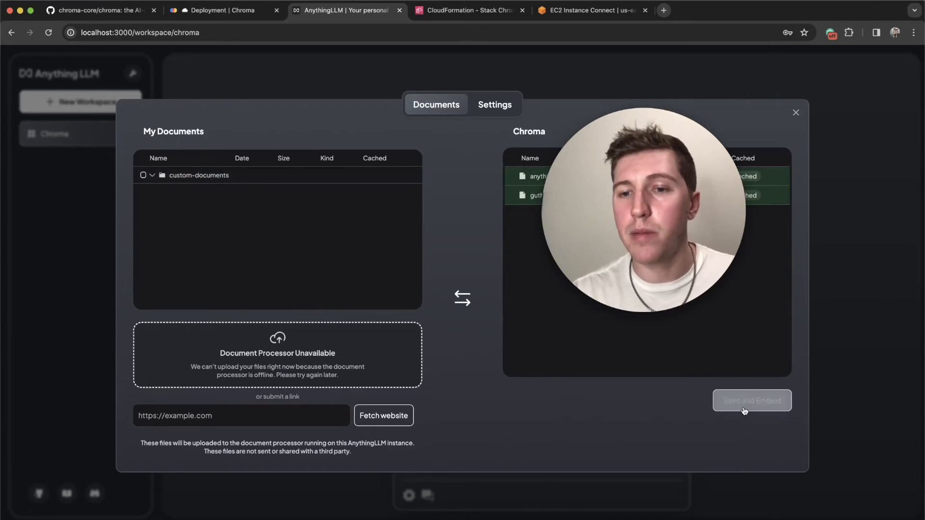
left_click(751, 400)
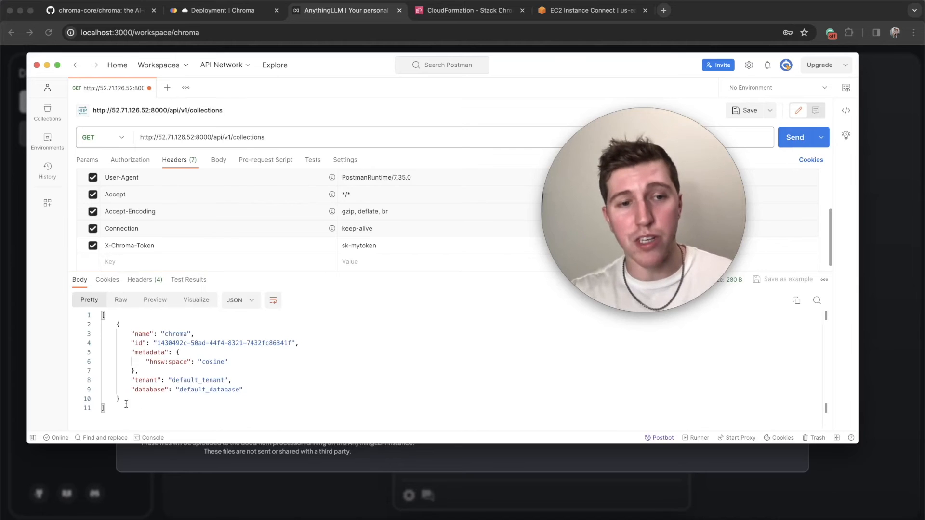
left_click_drag(116, 323, 117, 398)
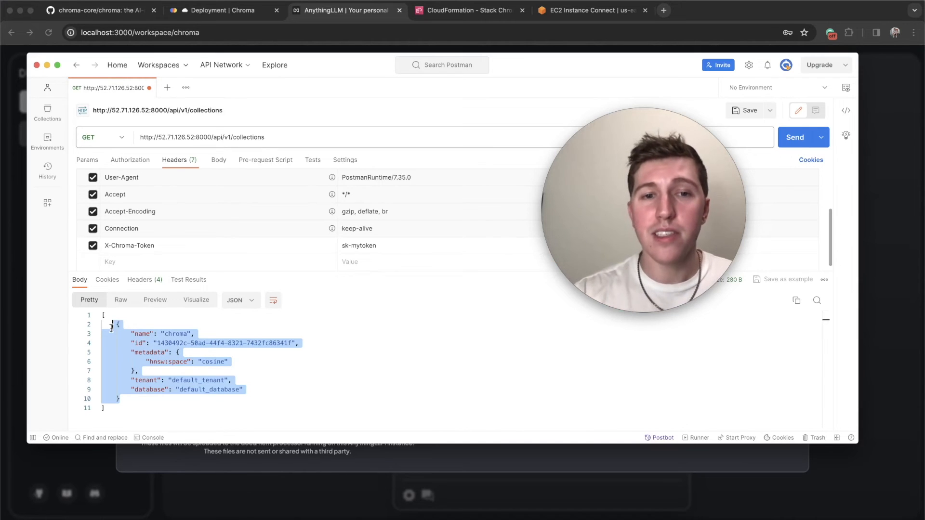
double_click(362, 246)
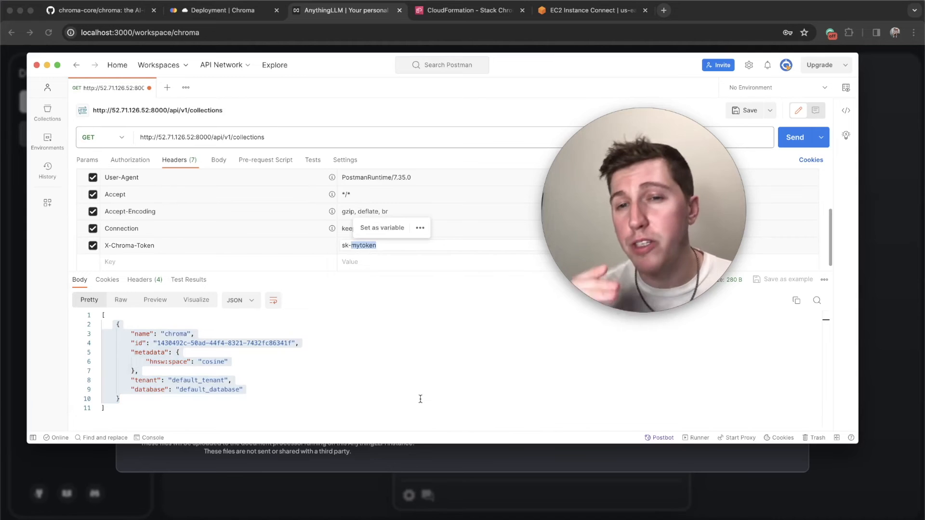
mouse_move(480, 184)
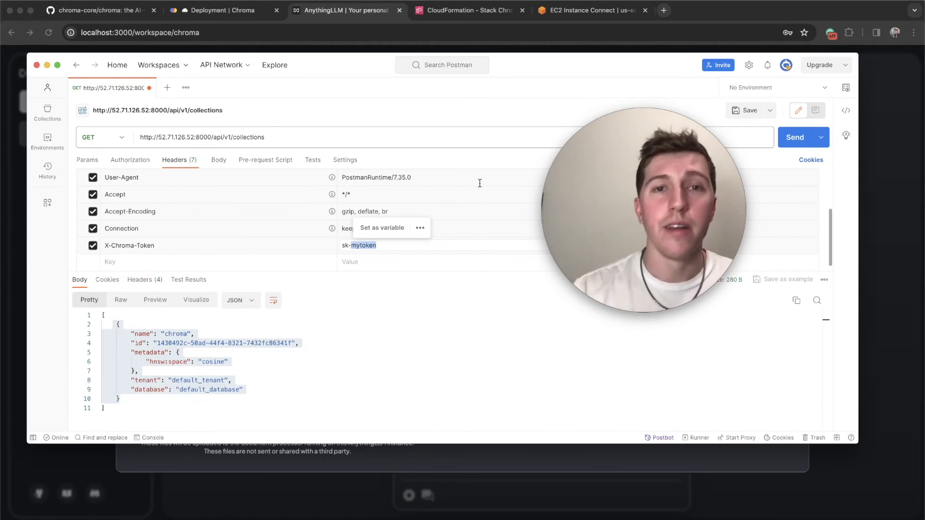
left_click(595, 9)
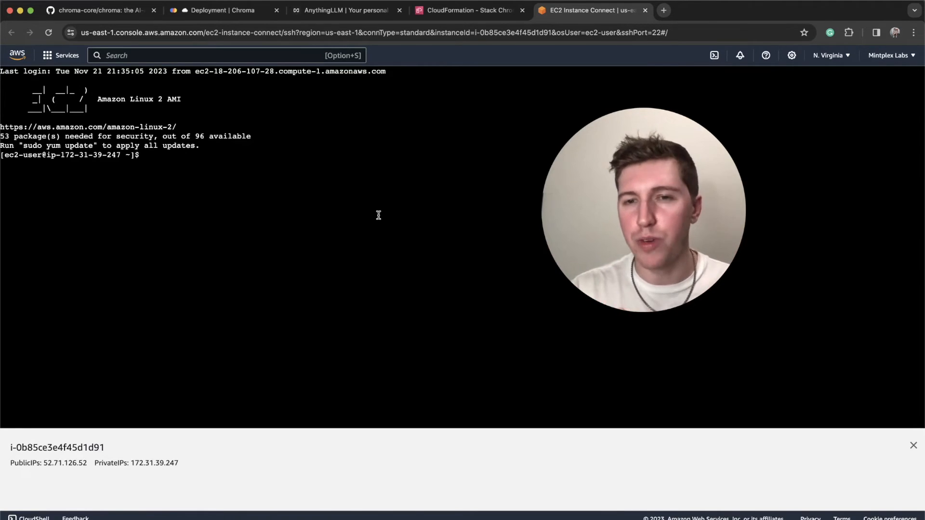
List the running containers and the contents of the chroma-storage folder
type("docker container")
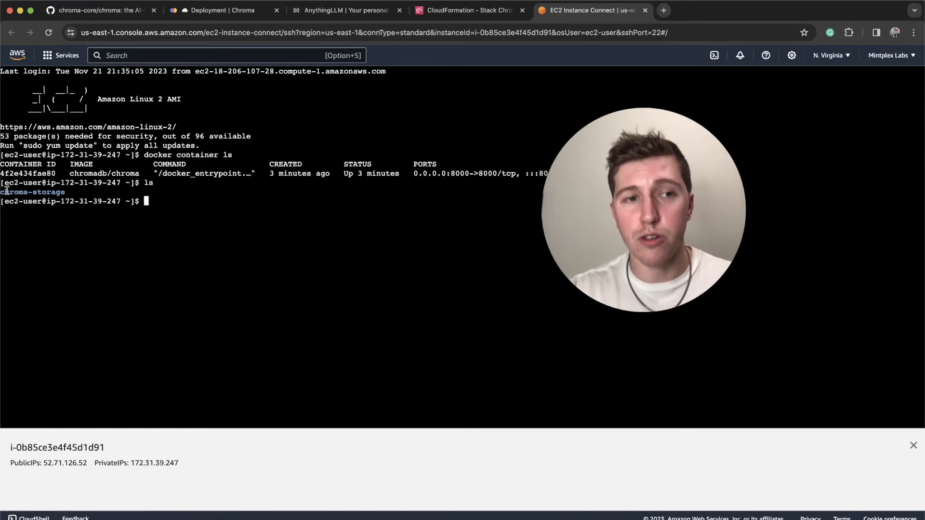
type("ls chroma-storage/")
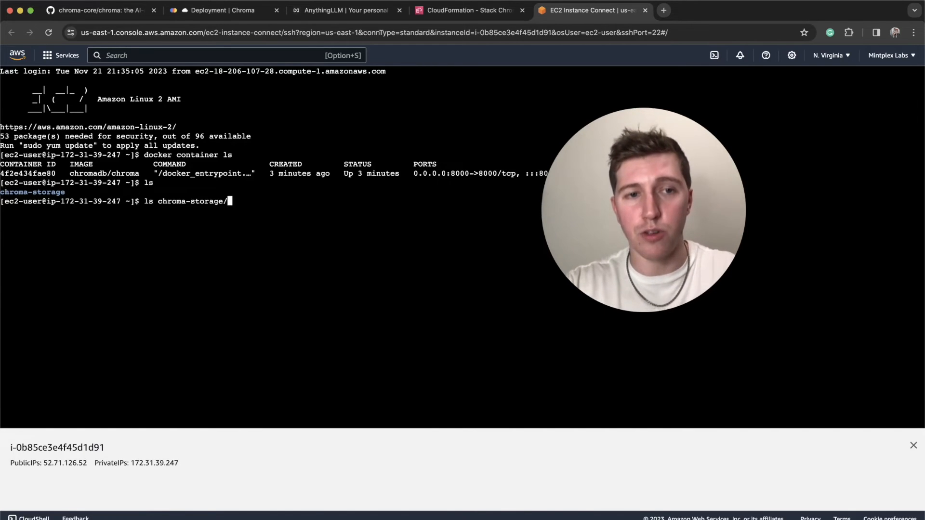
key("Enter")
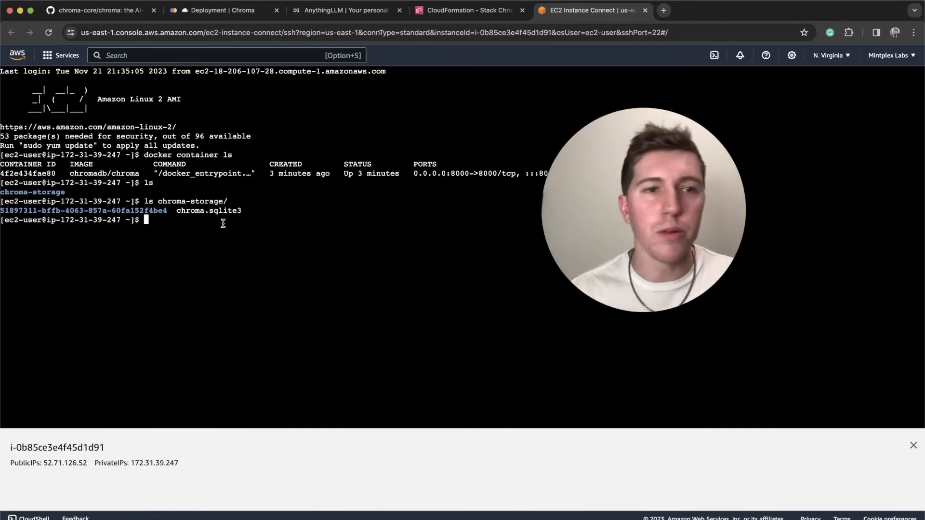
Stop and remove container 4f2e434fae80, then pull the chromadb/chroma image again
type("docker")
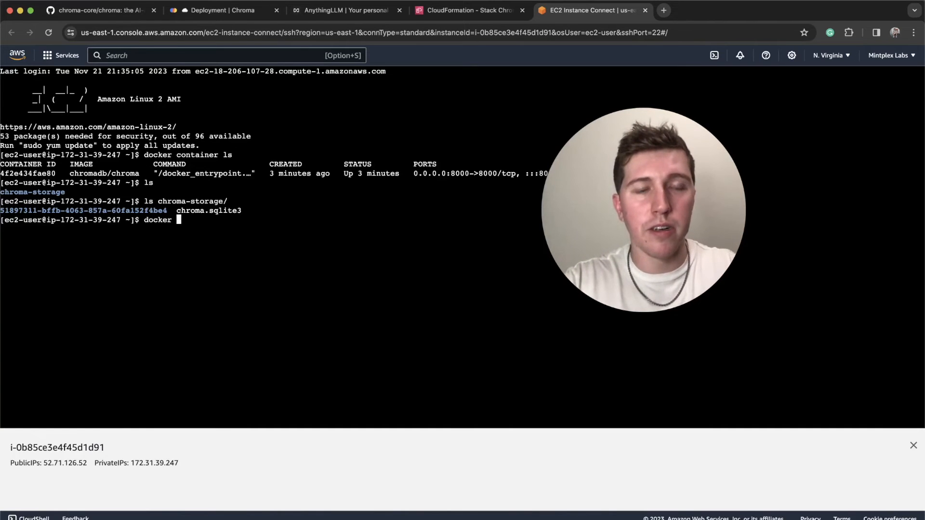
type("container stop 4f2e434fae80")
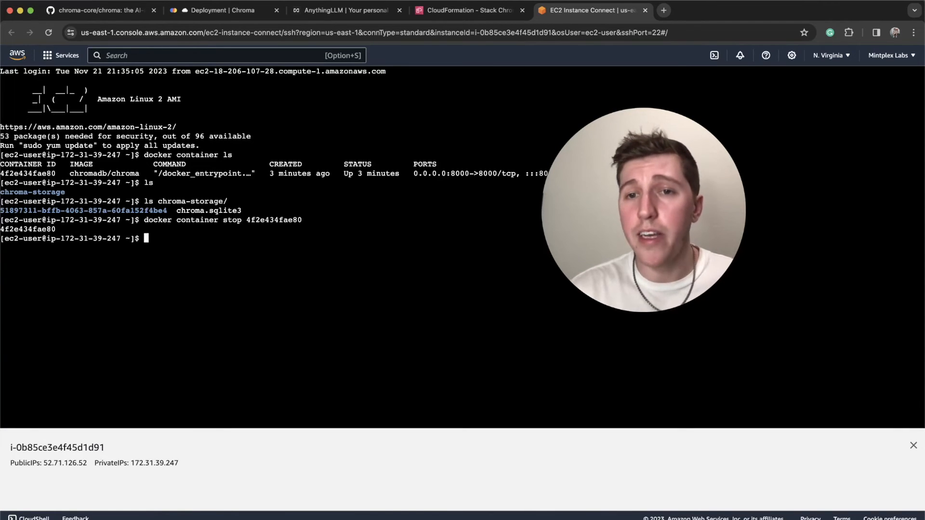
type("docker container stop 4f2e434fae80")
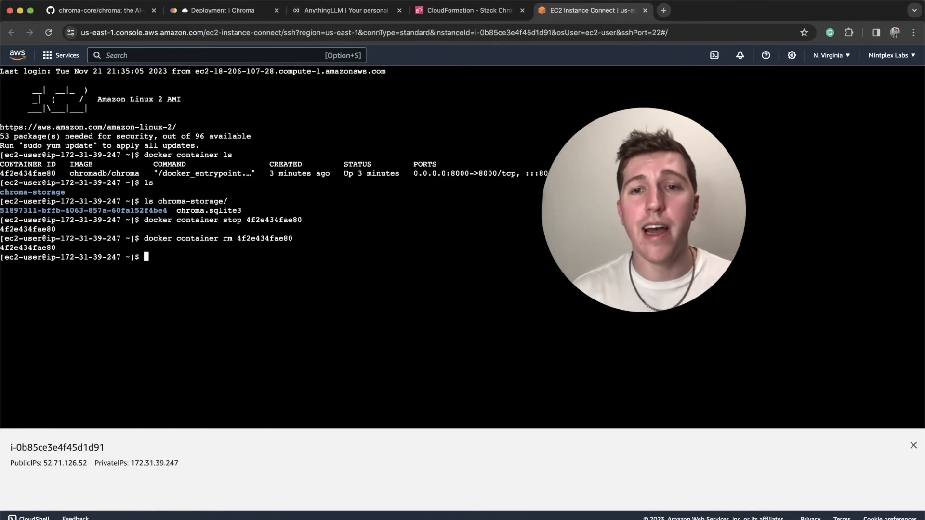
type("docker container ls")
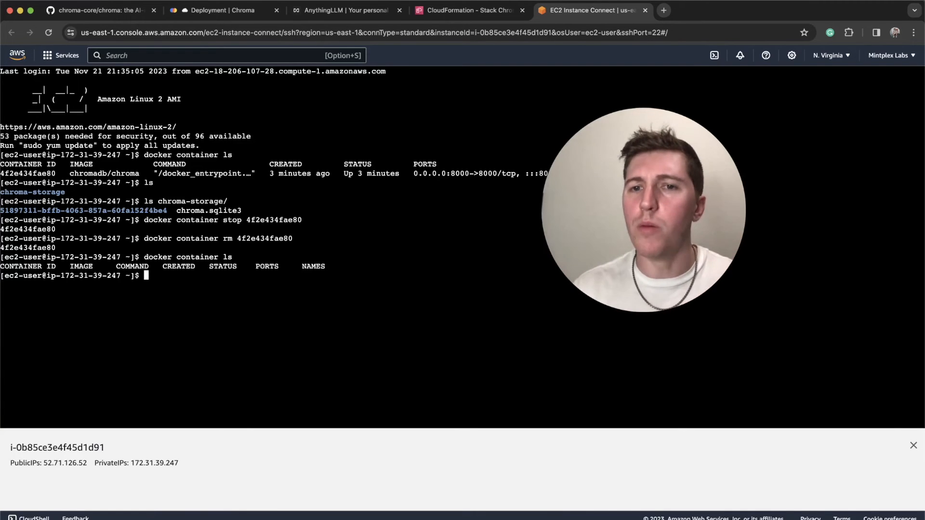
type("docker pull chromad")
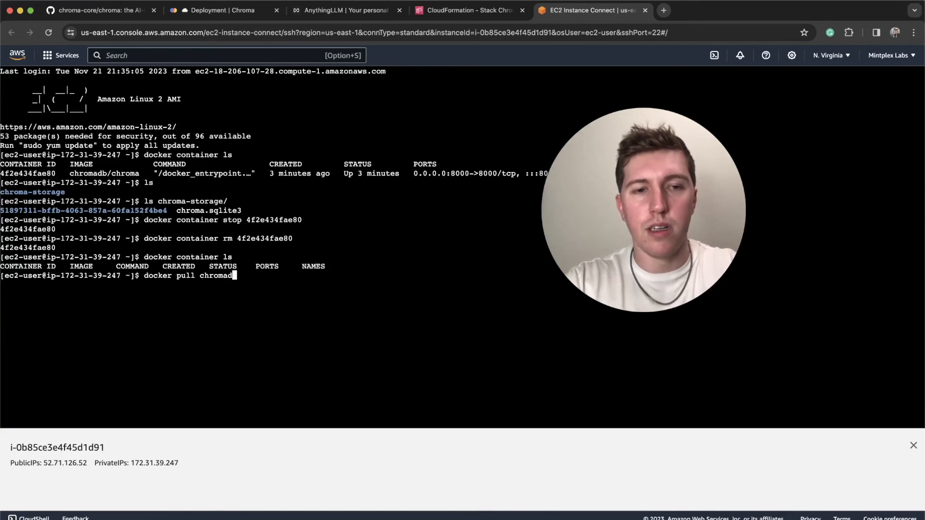
key("Enter")
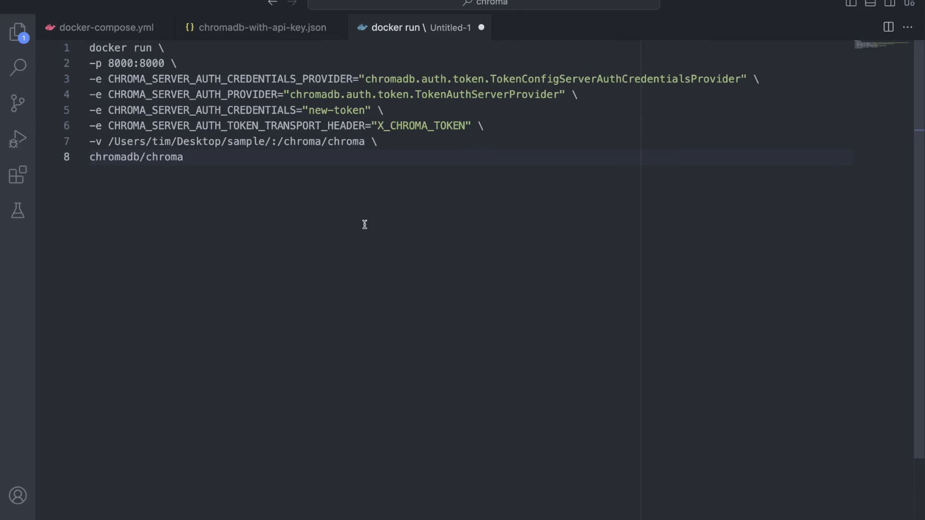
mouse_move(354, 245)
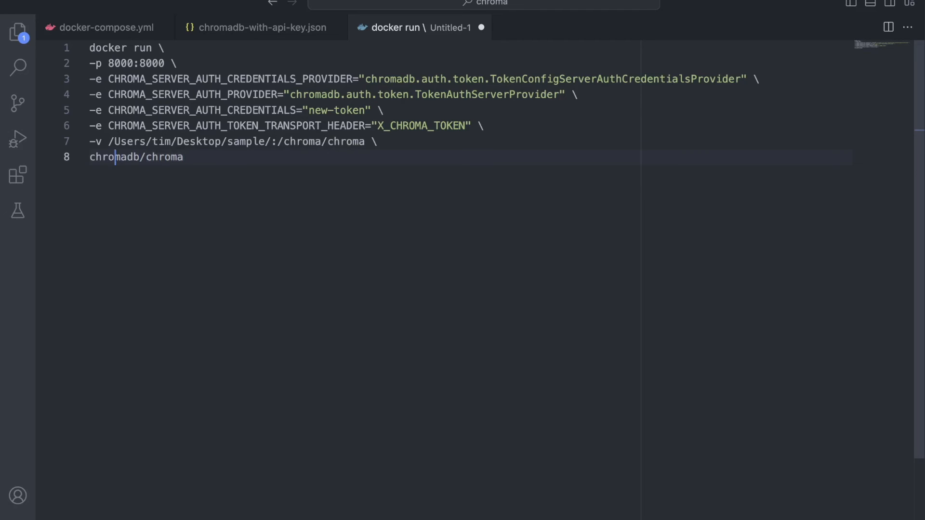
Change the volume mount to /home/ec2-user/chroma-storage/:/chroma/chroma
left_click(278, 141)
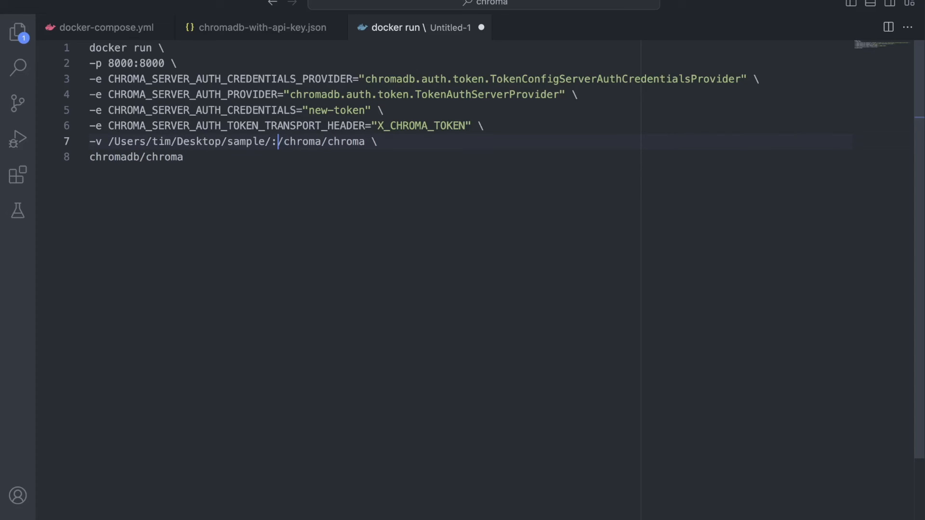
key("Backspace")
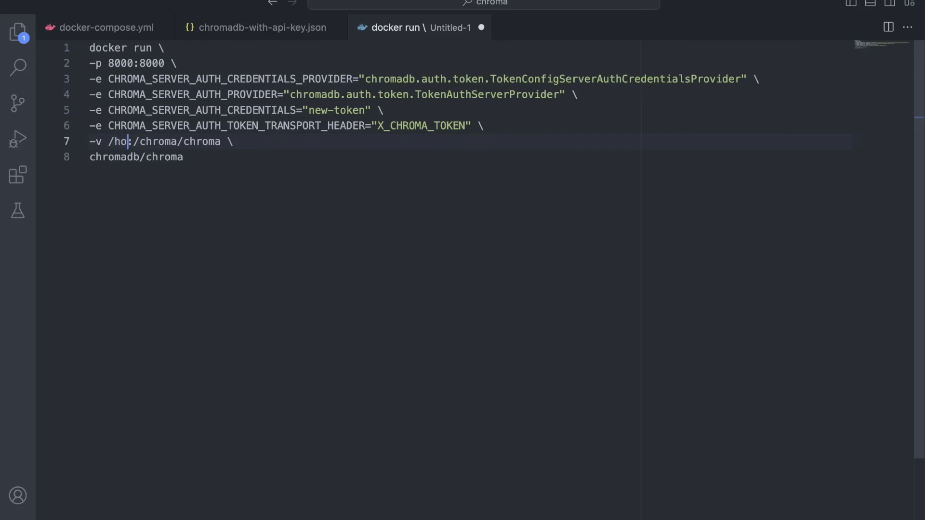
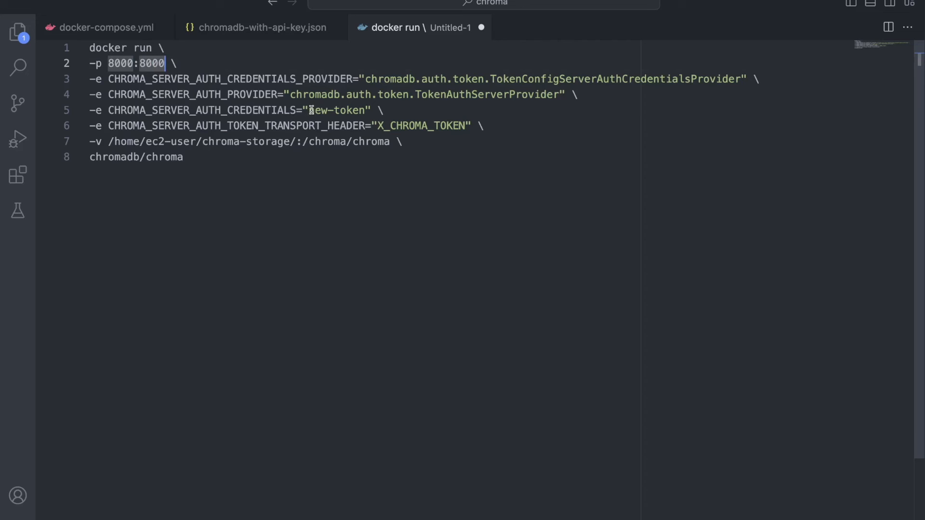
key("Backspace")
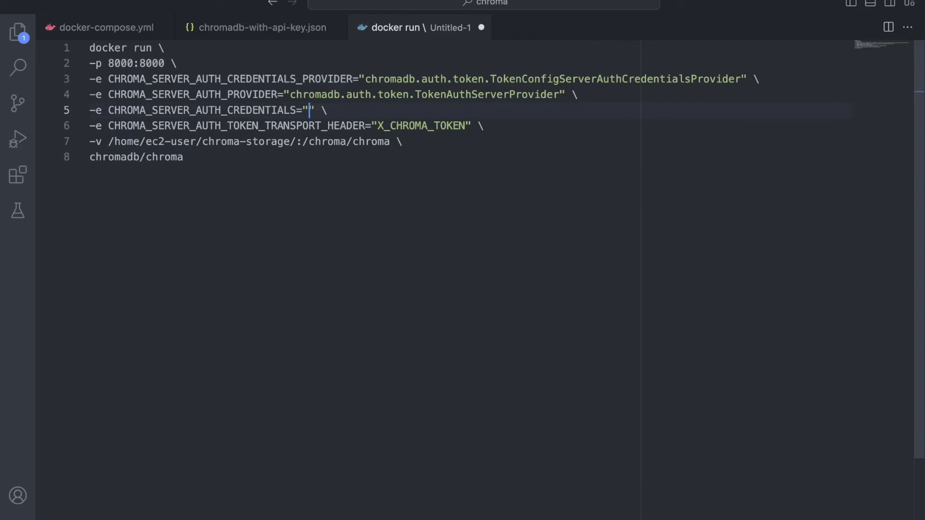
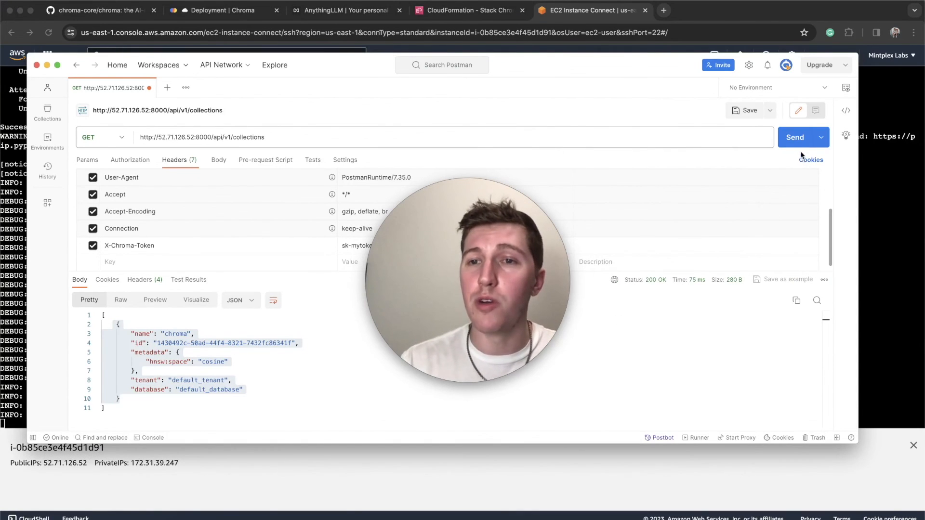
left_click(794, 137)
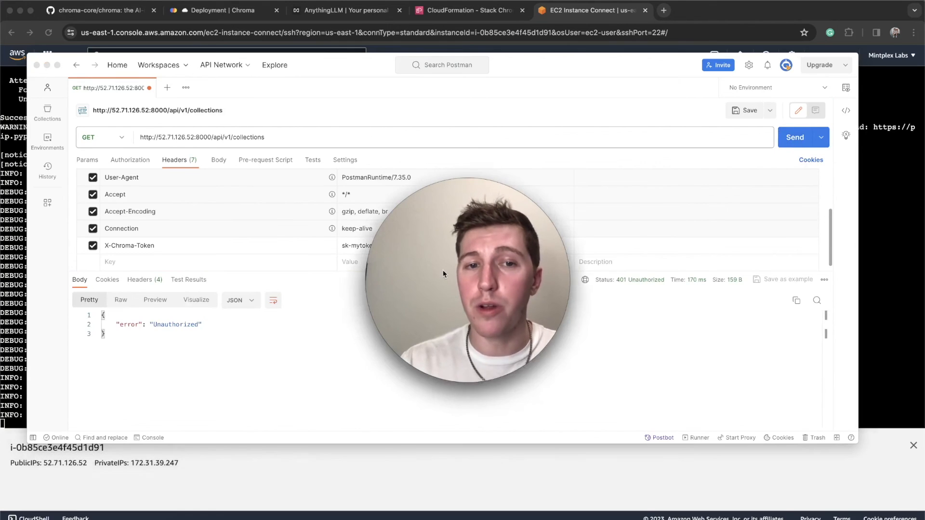
double_click(358, 246)
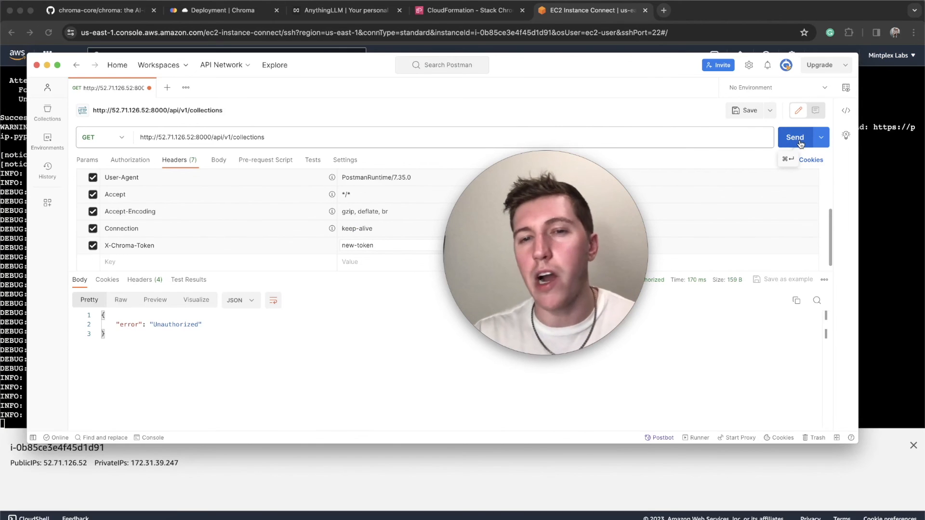
left_click(794, 136)
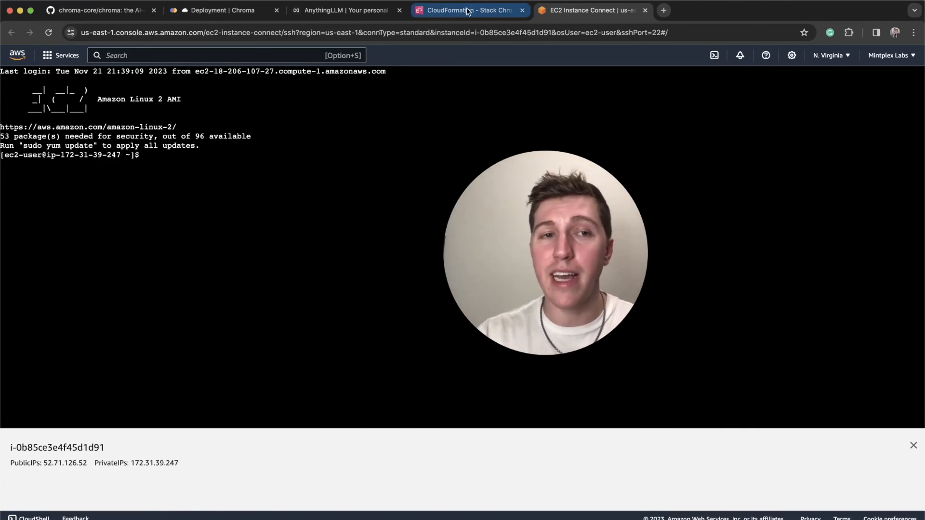
left_click(465, 10)
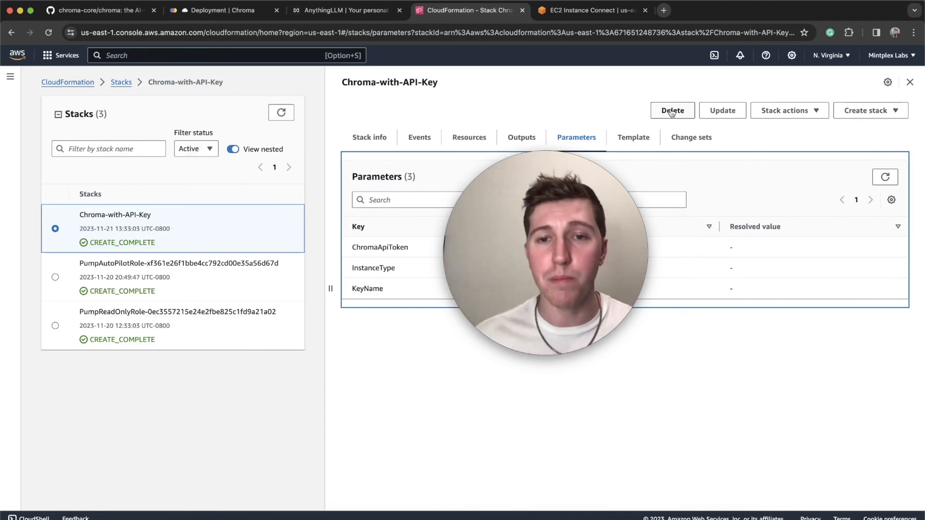
left_click(580, 10)
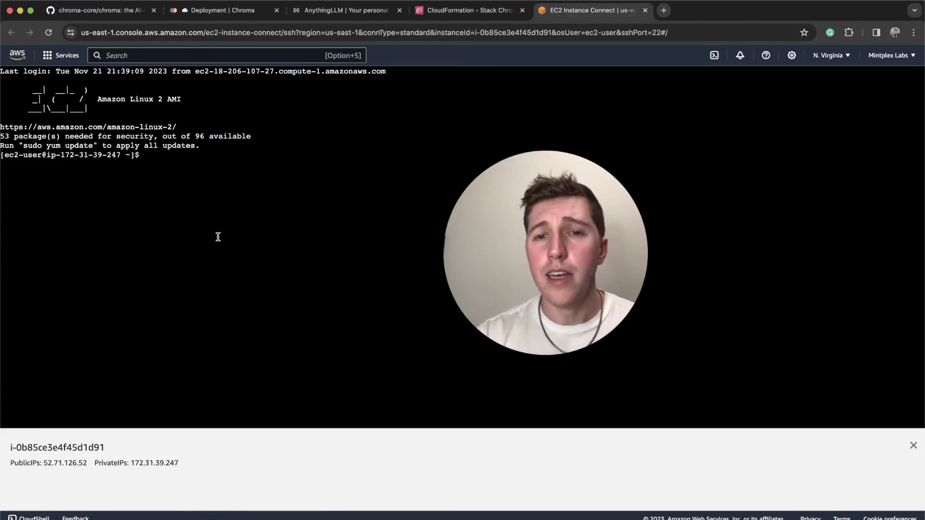